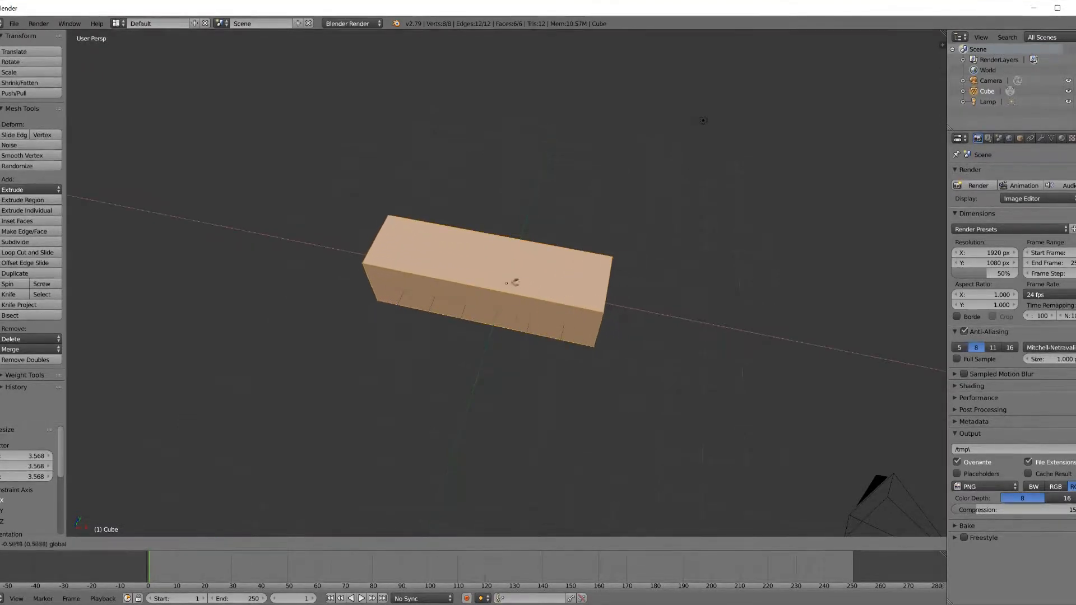
Extrude the box's end face into a larger head block, then select the whole mesh.
key("Tab")
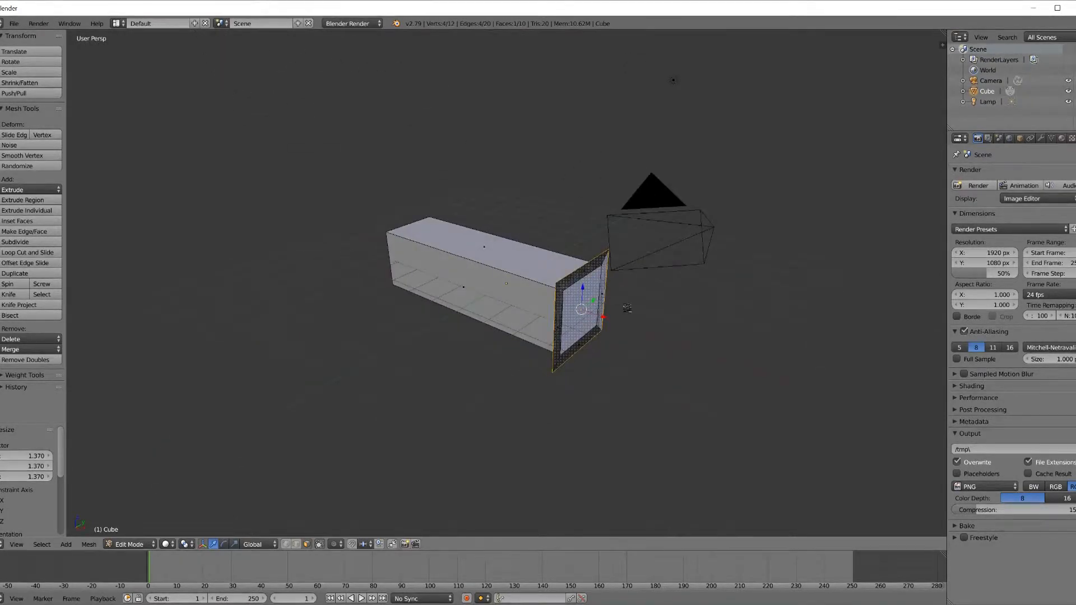
left_click_drag(581, 308, 610, 309)
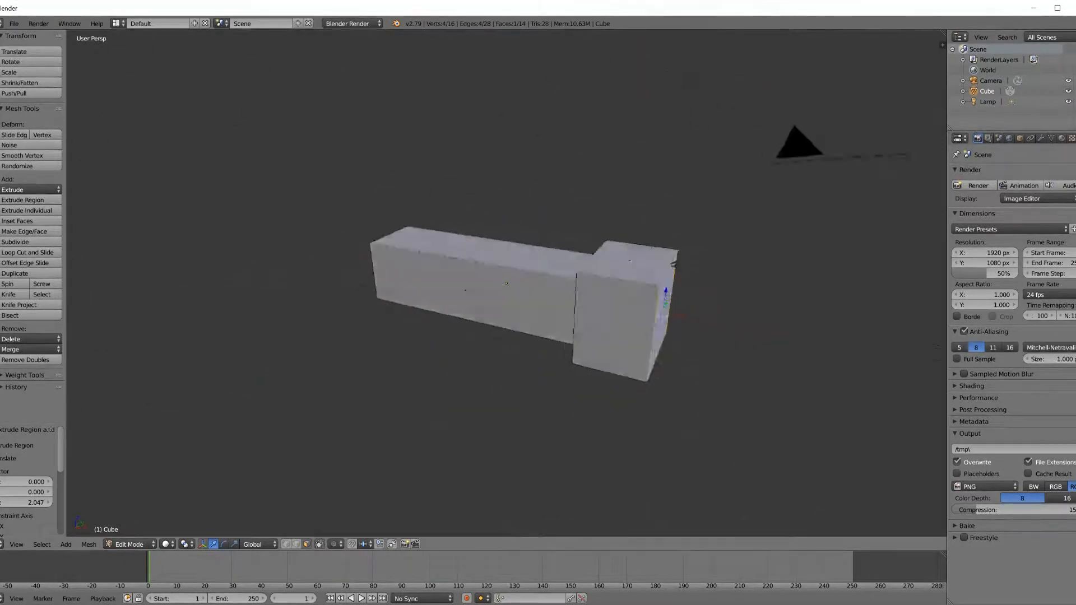
key("a")
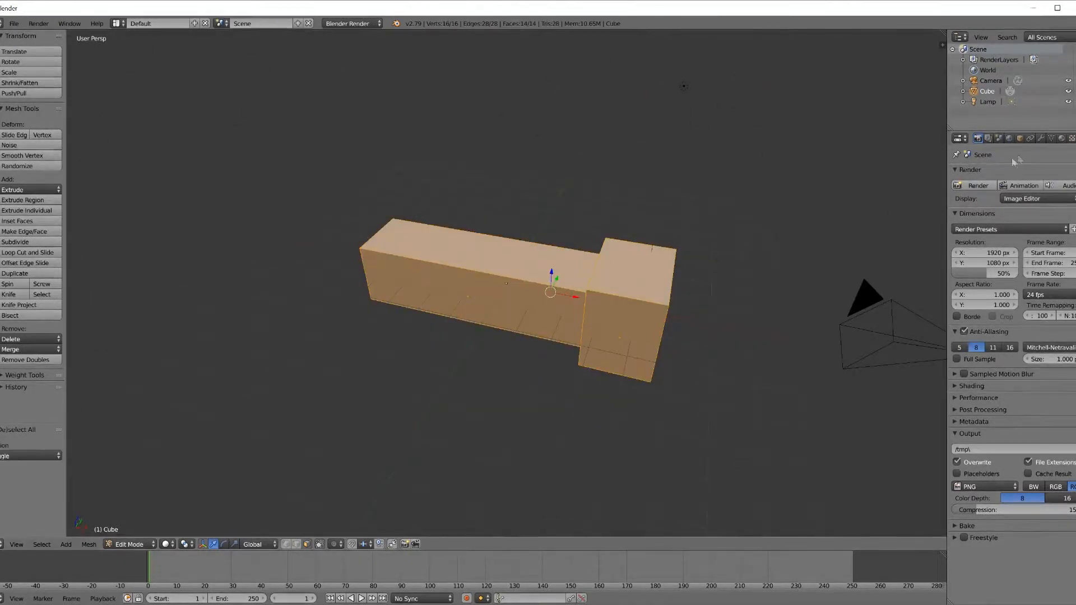
Add a second red material and assign it to the head's front face.
left_click(1059, 138)
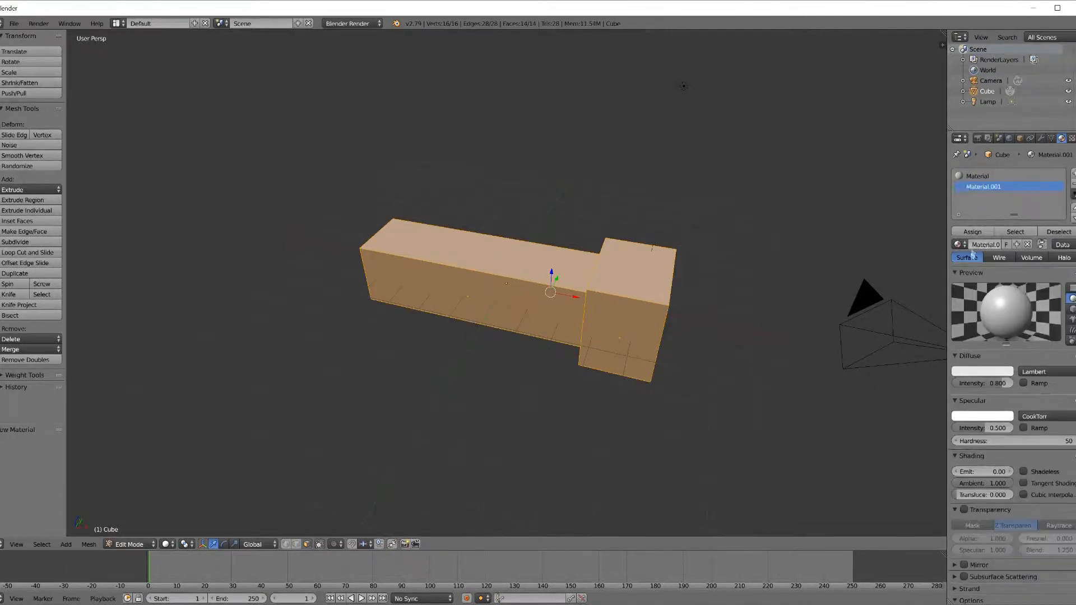
left_click(981, 371)
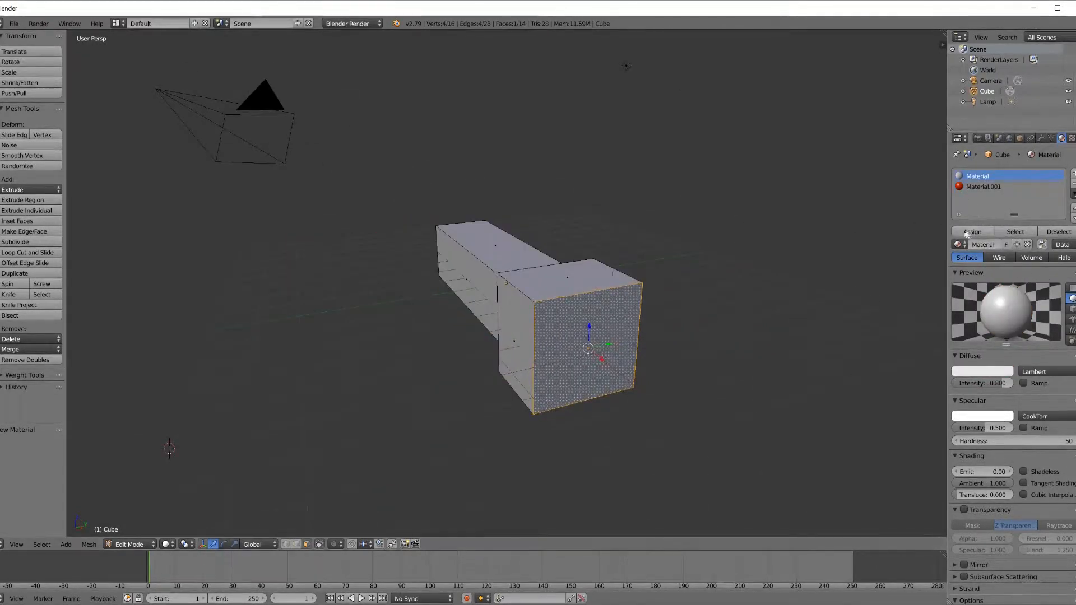
left_click(985, 186)
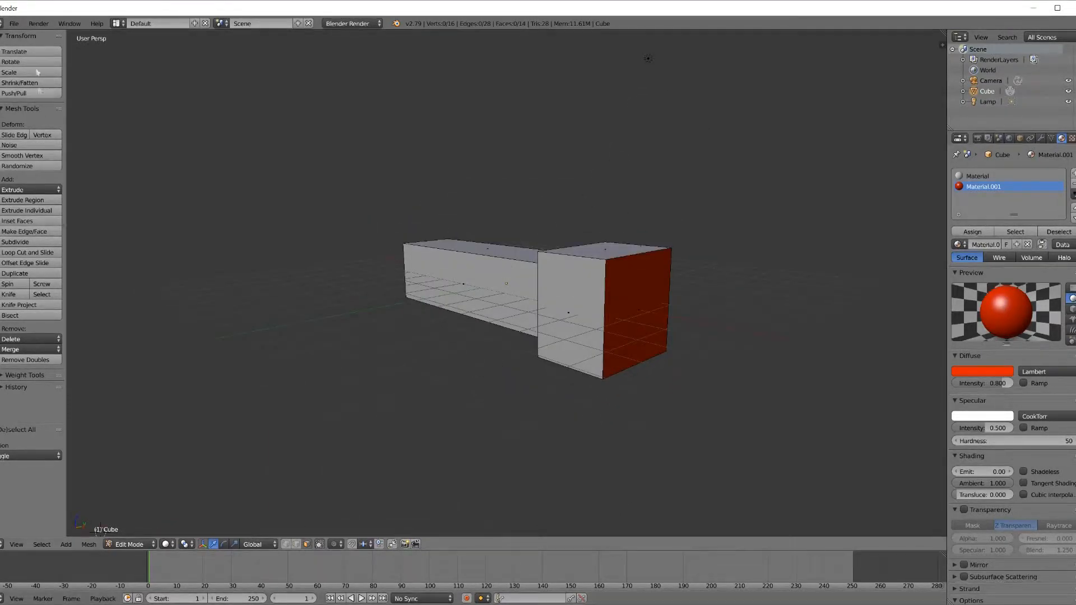
left_click(12, 23)
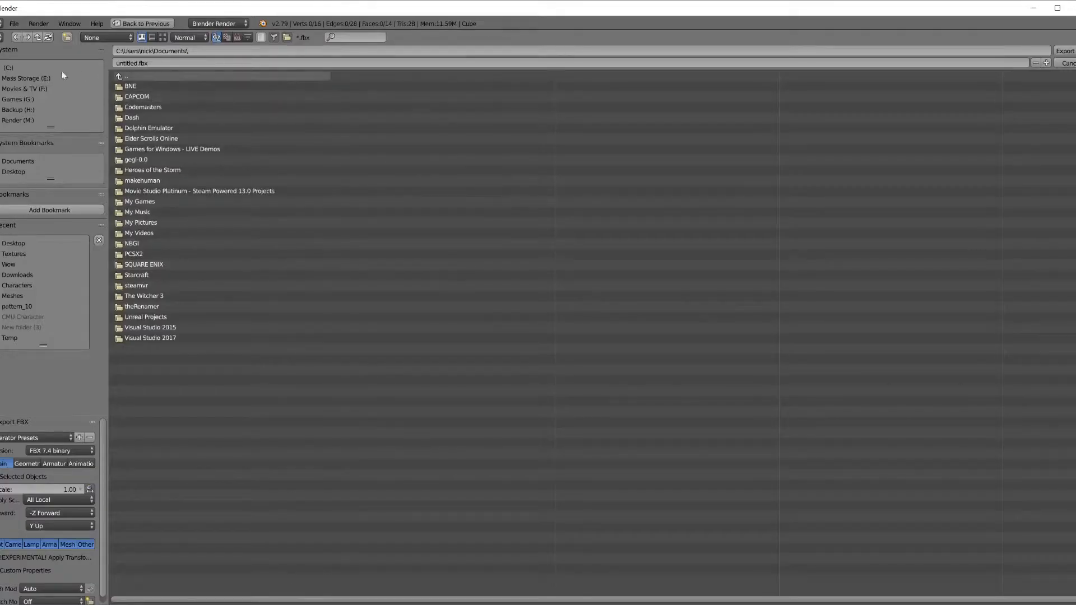
Export the flashlight model as FBX into New folder on the Render (M:) drive.
left_click(18, 120)
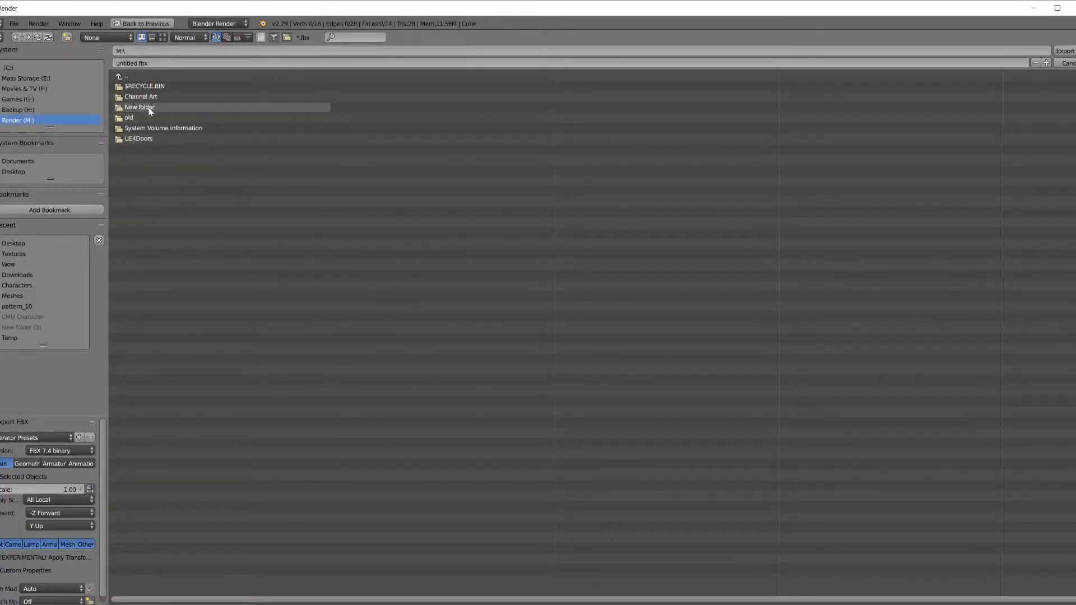
double_click(139, 108)
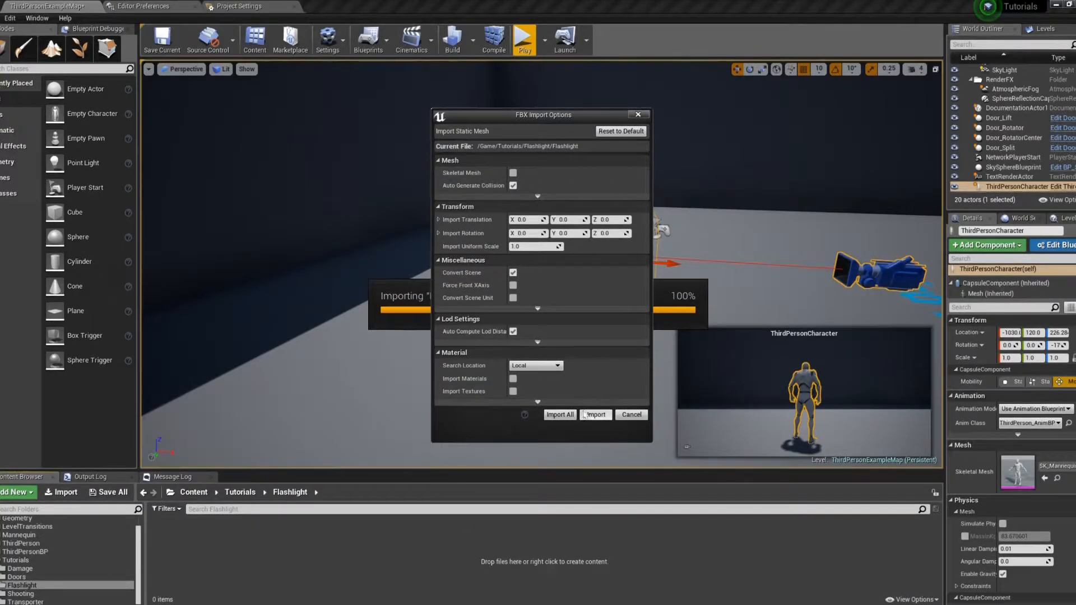
Import the Flashlight FBX, then create and open a new M_Flashlight material.
left_click(594, 415)
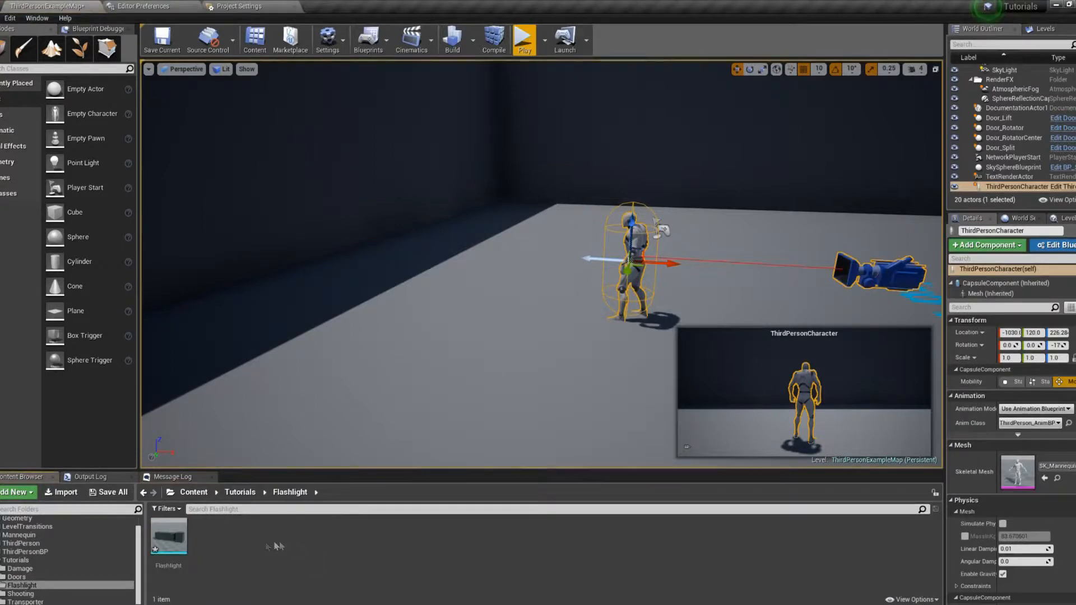
right_click(268, 545)
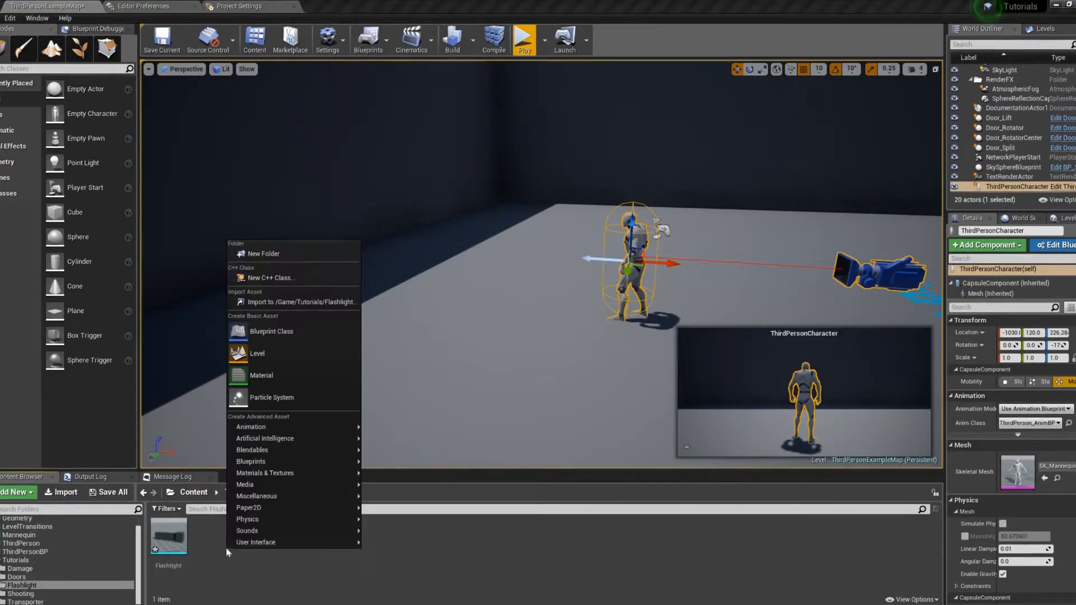
left_click(260, 376)
type("M_Flashlight")
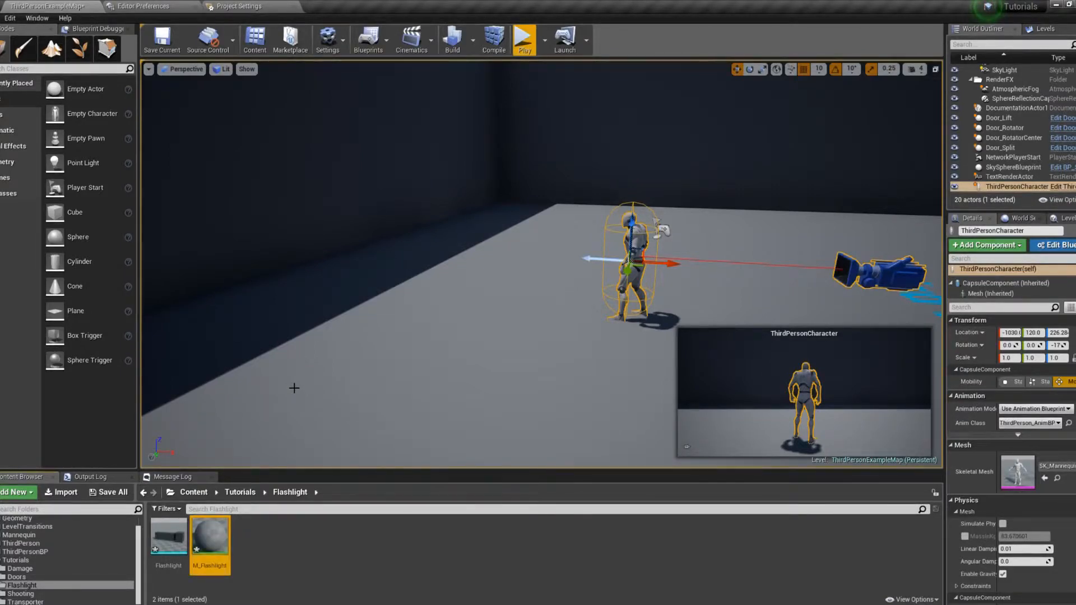
double_click(211, 534)
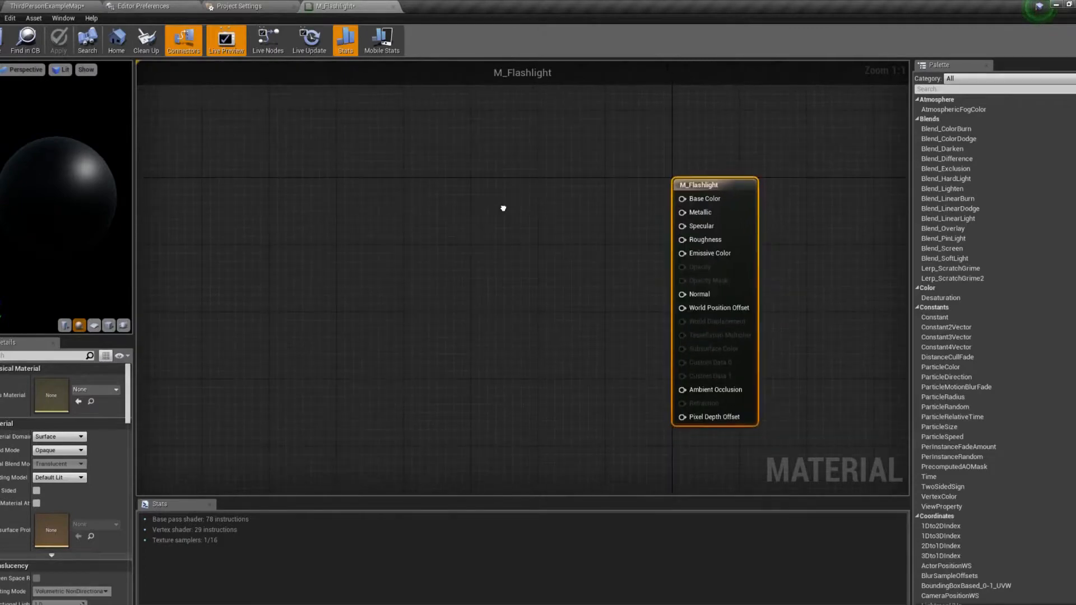
Add light grey and yellow colour parameters blended by a Lerp into Base Color.
left_click_drag(713, 184, 740, 213)
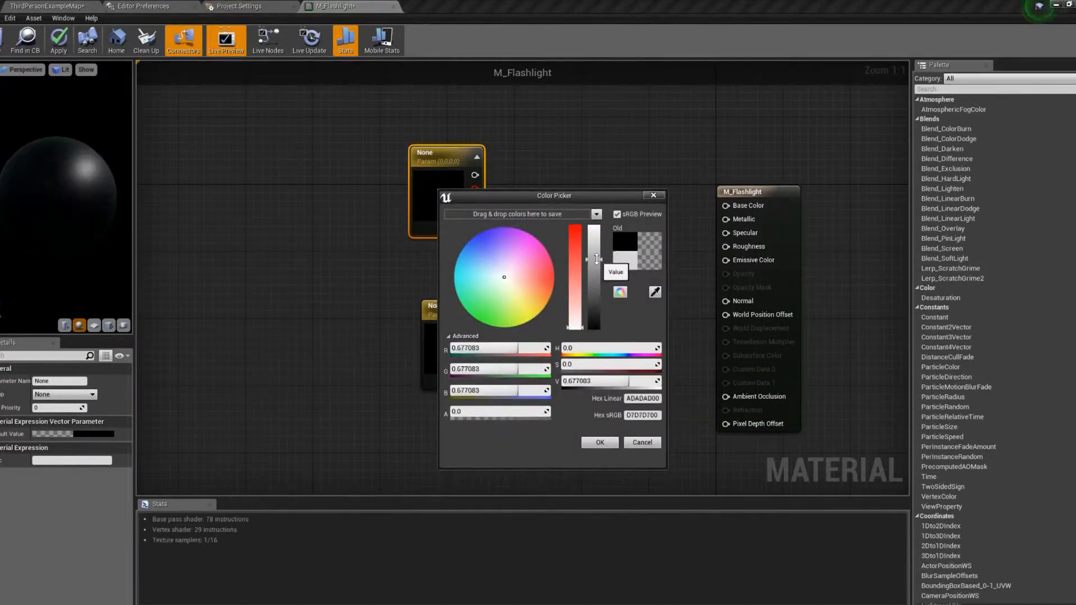
left_click(598, 442)
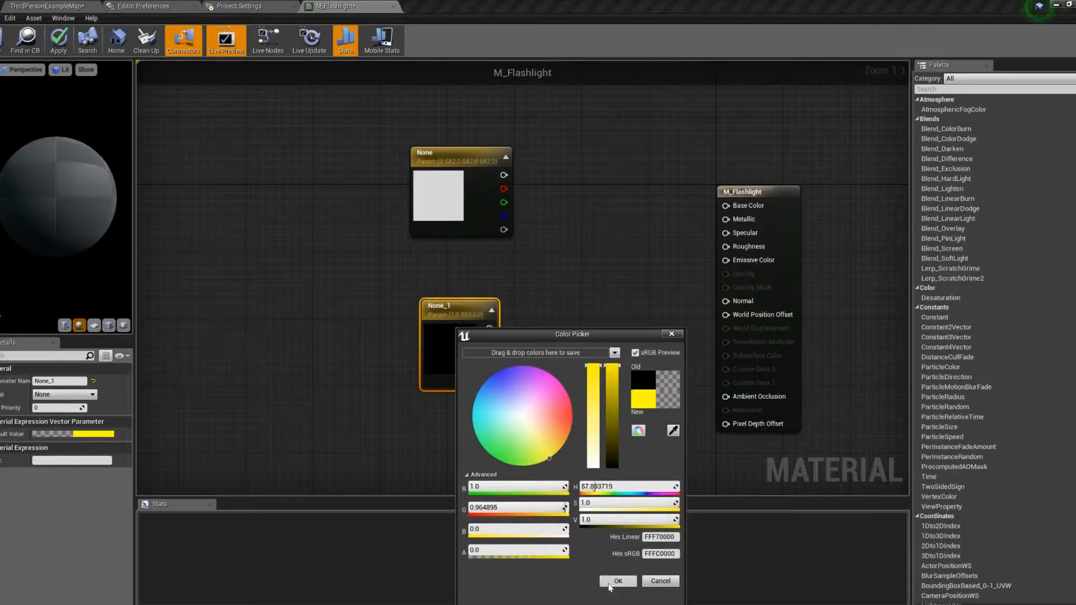
left_click(616, 581)
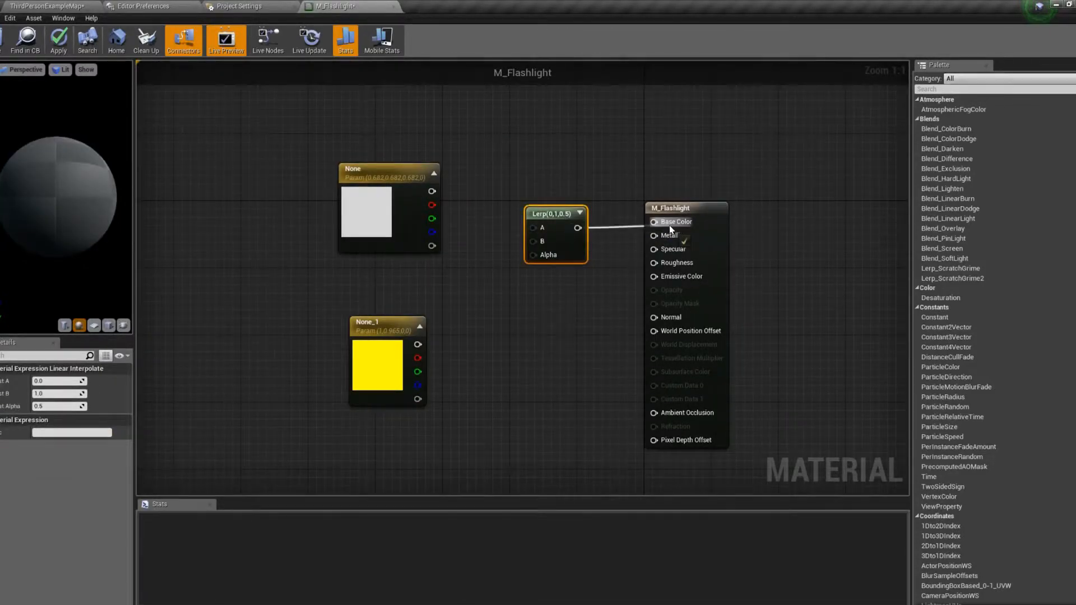
left_click_drag(431, 192, 533, 227)
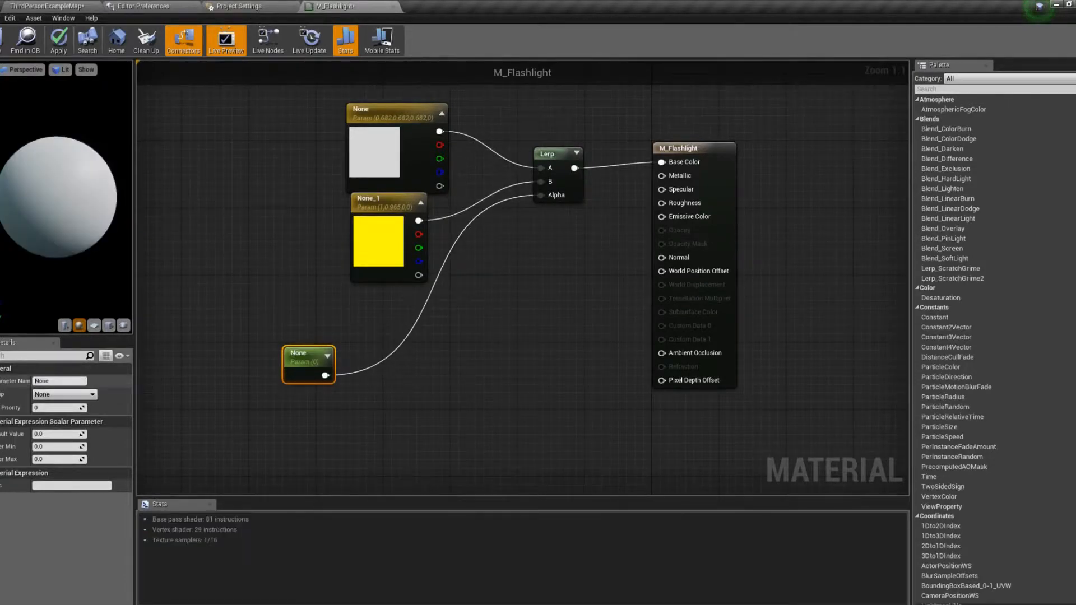
Rename the scalar parameter driving the blend to LightOn?
left_click(344, 40)
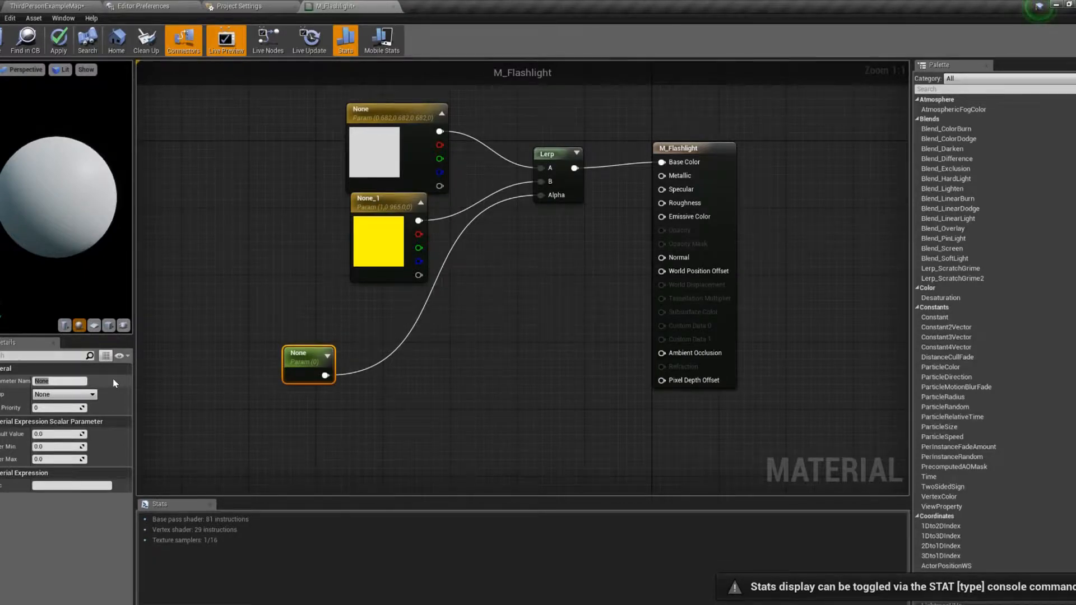
left_click(58, 381)
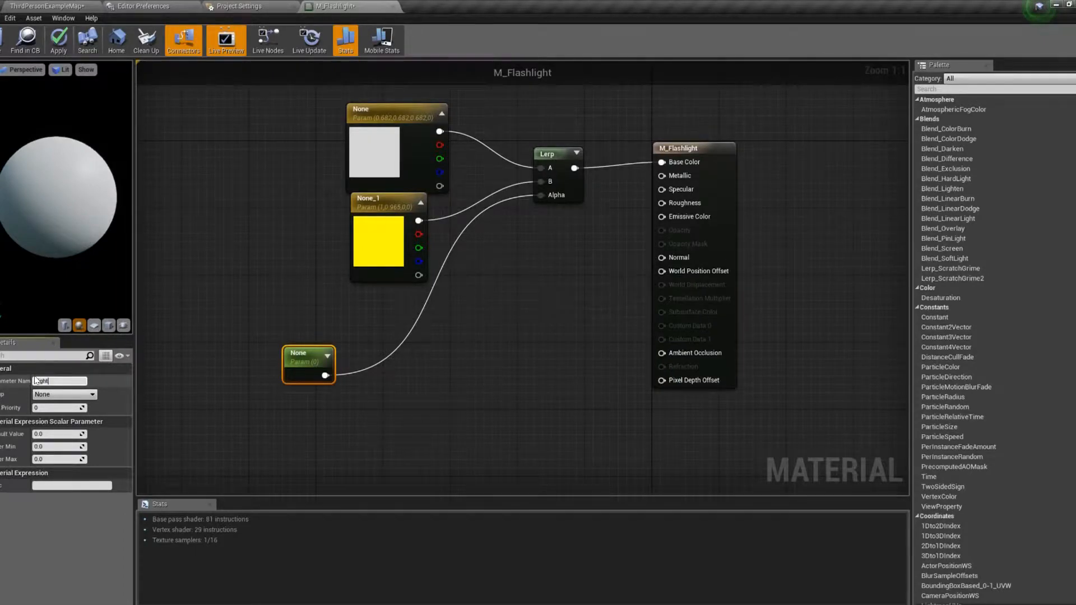
type("LightOn?")
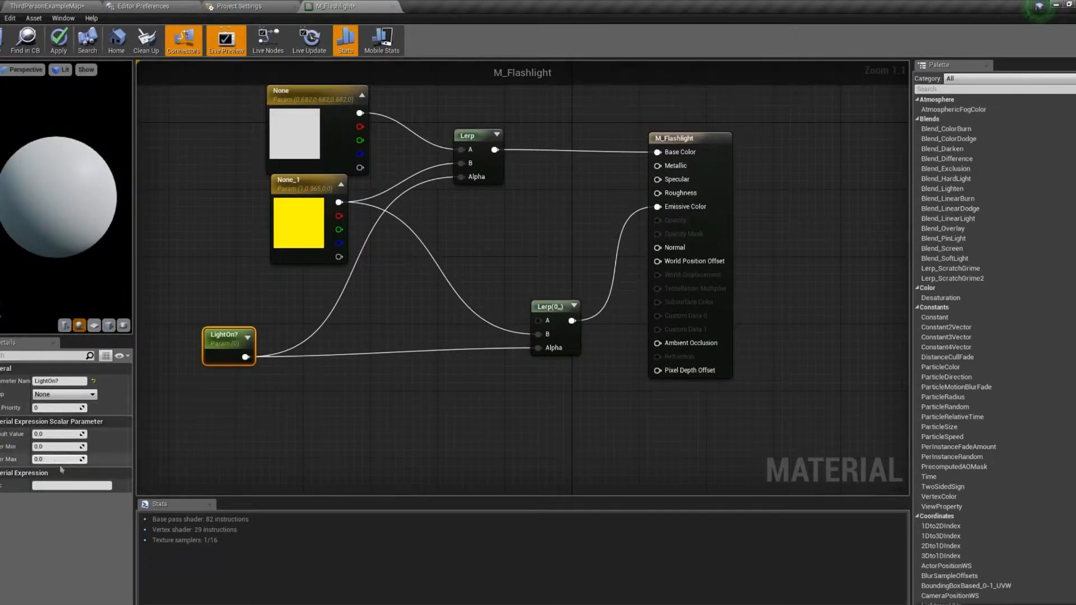
Set LightOn? default to 1, multiply the emissive yellow by 20, and apply.
type("1")
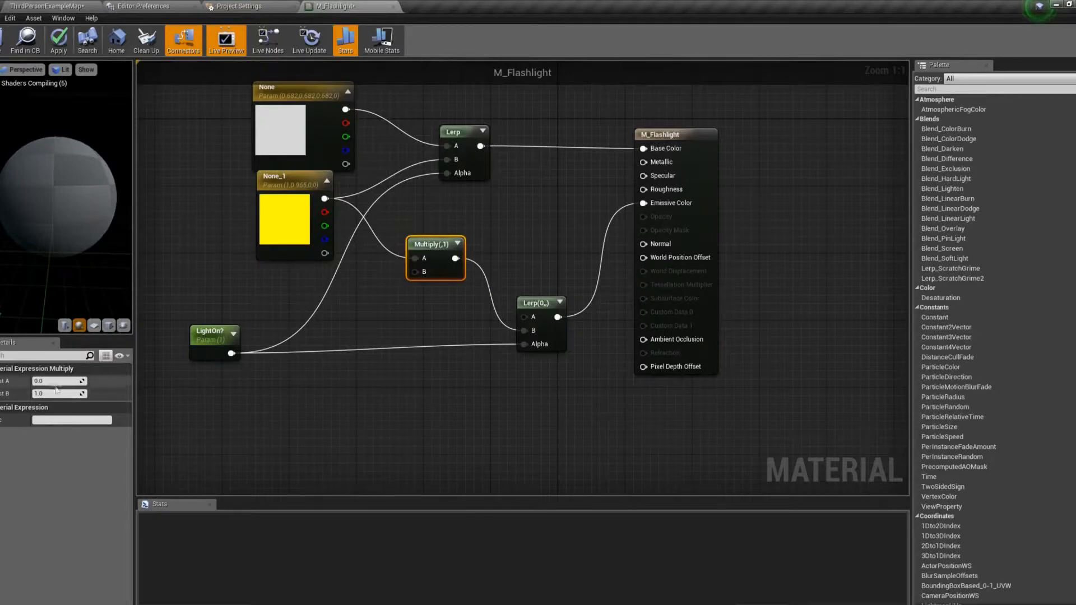
type("20.0")
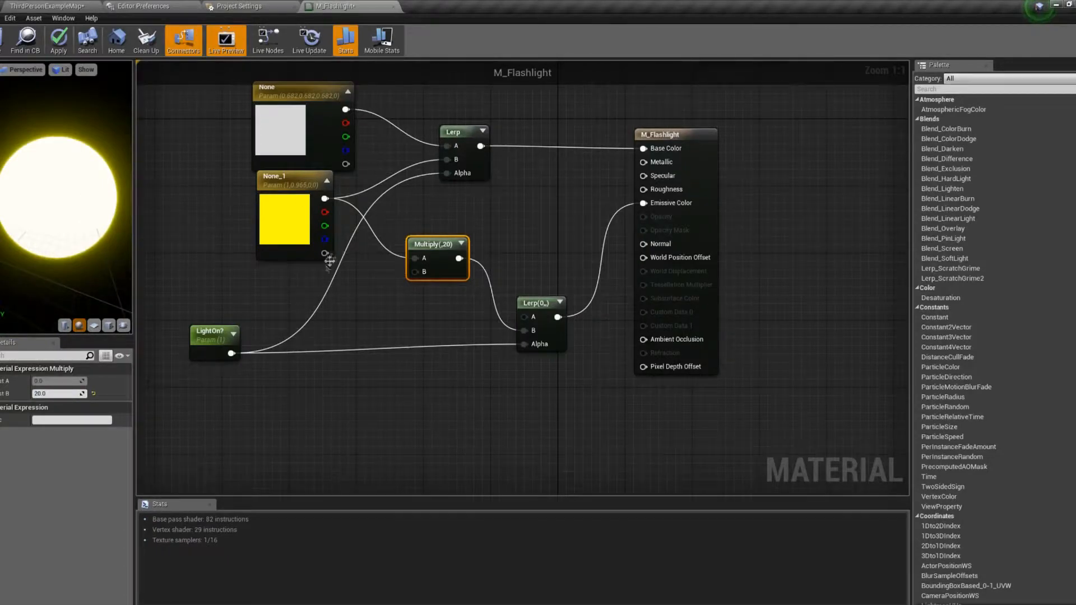
left_click(214, 331)
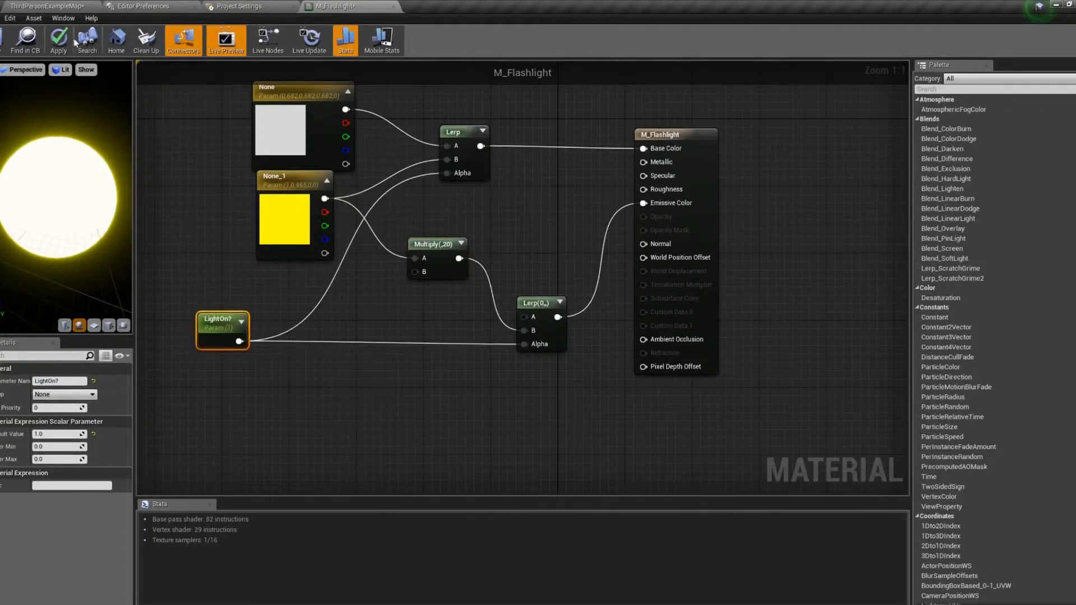
left_click(58, 40)
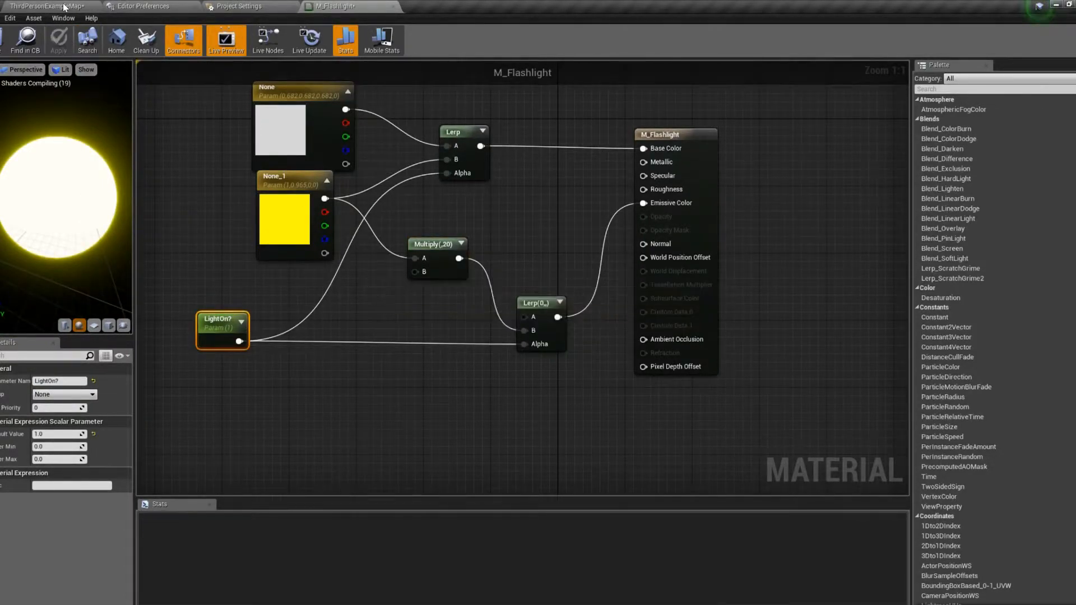
Create a material named body with a red colour parameter as its base colour.
left_click(45, 6)
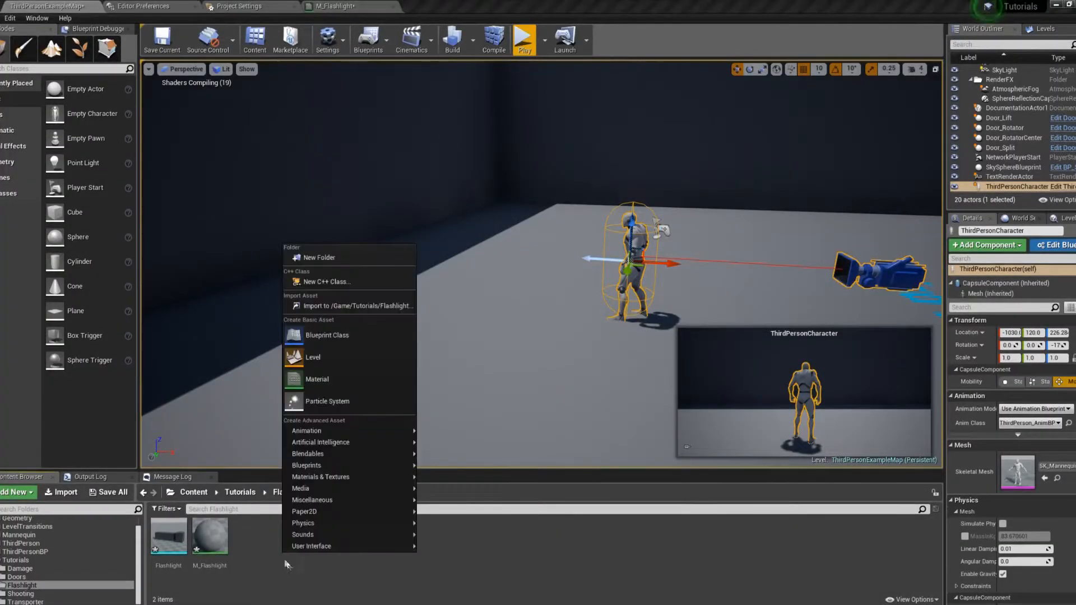
left_click(316, 380)
type("body")
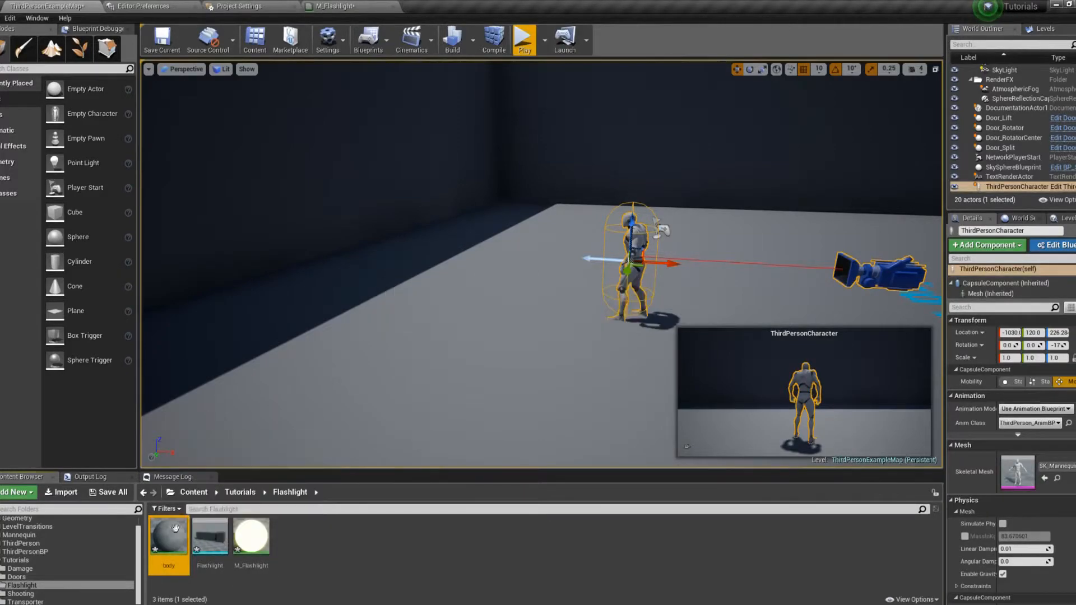
double_click(168, 535)
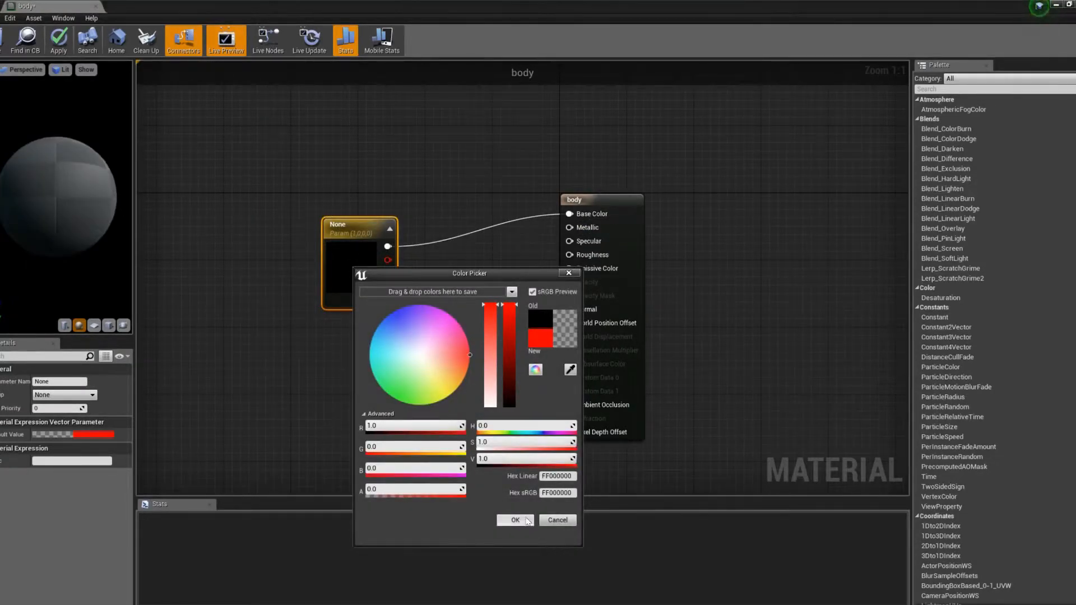
left_click(516, 520)
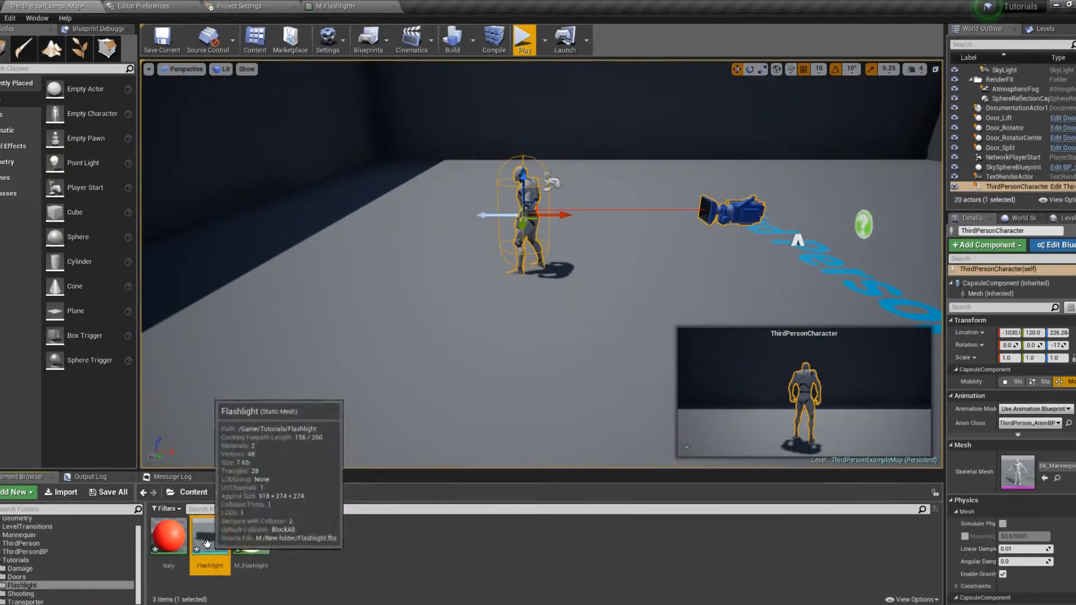
Set the Flashlight mesh's material slots to body and M_Flashlight.
double_click(209, 535)
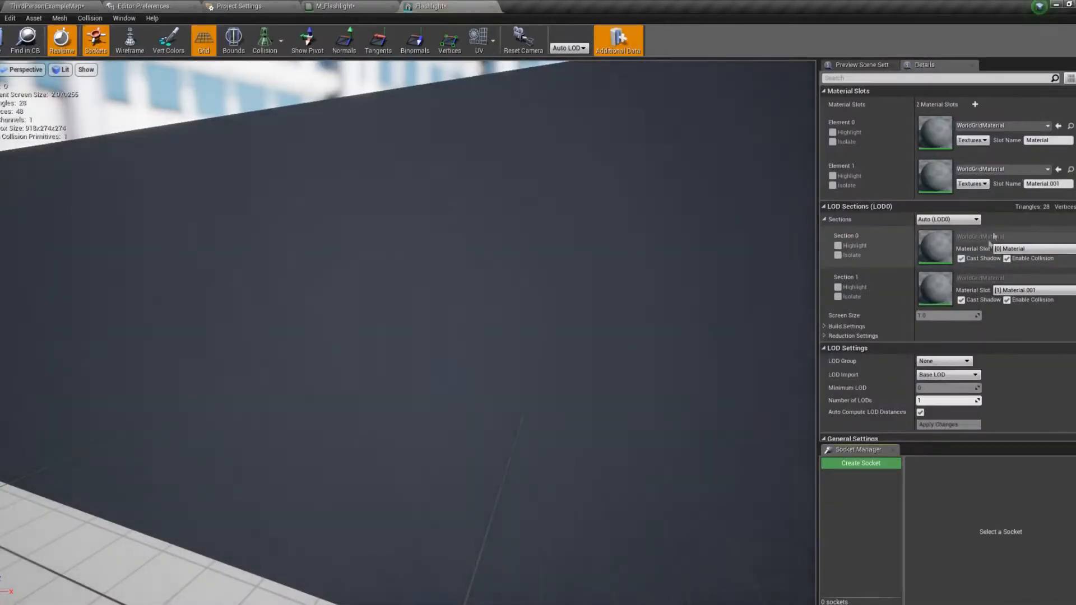
left_click(1046, 168)
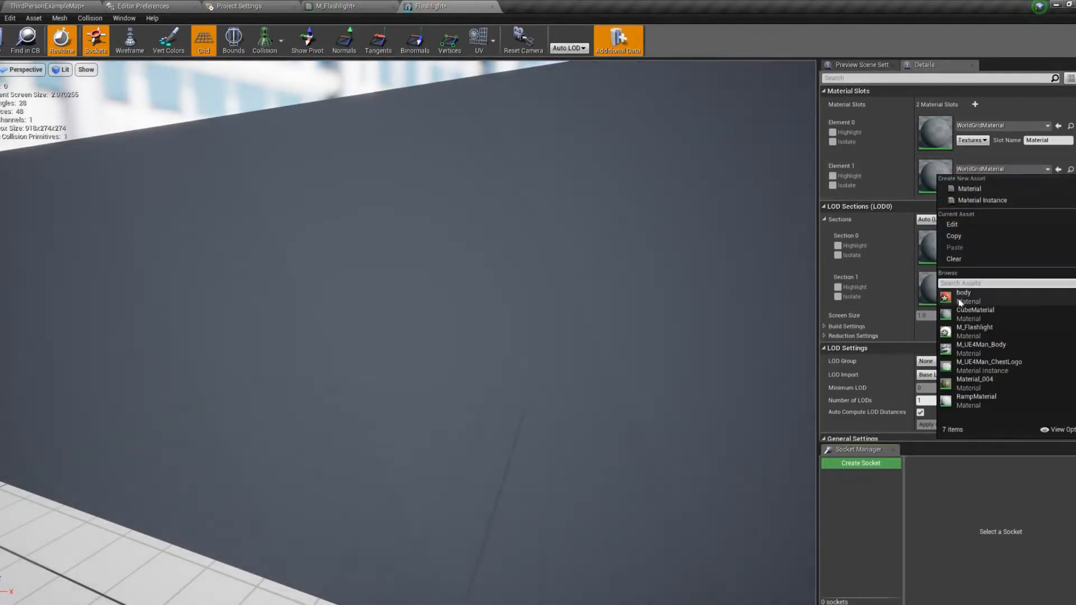
left_click(973, 331)
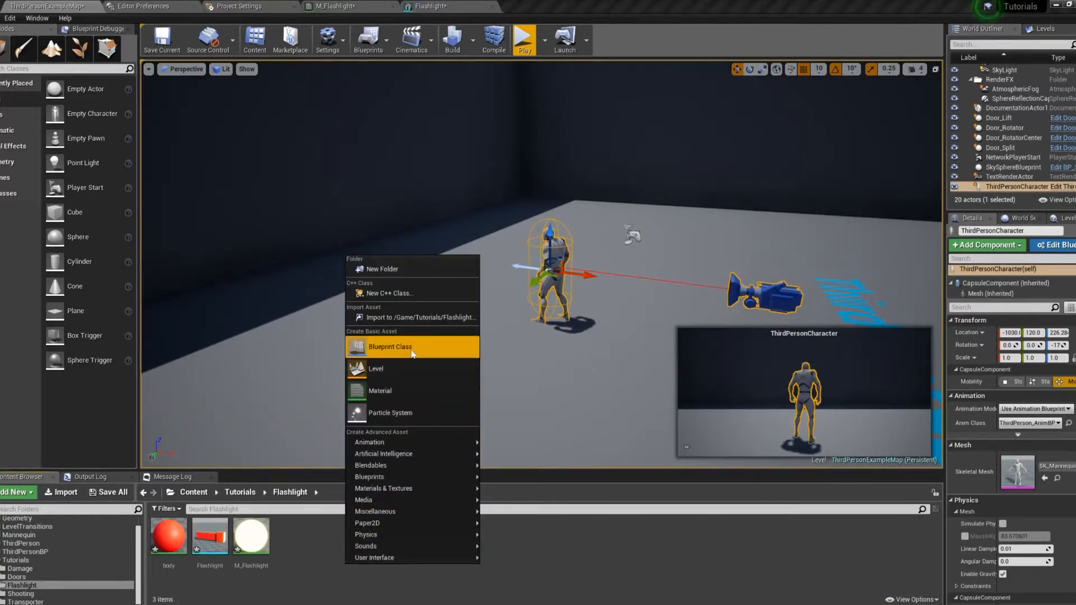
Create the BP_Flashlight Actor blueprint and open it in the Blueprint editor.
left_click(390, 346)
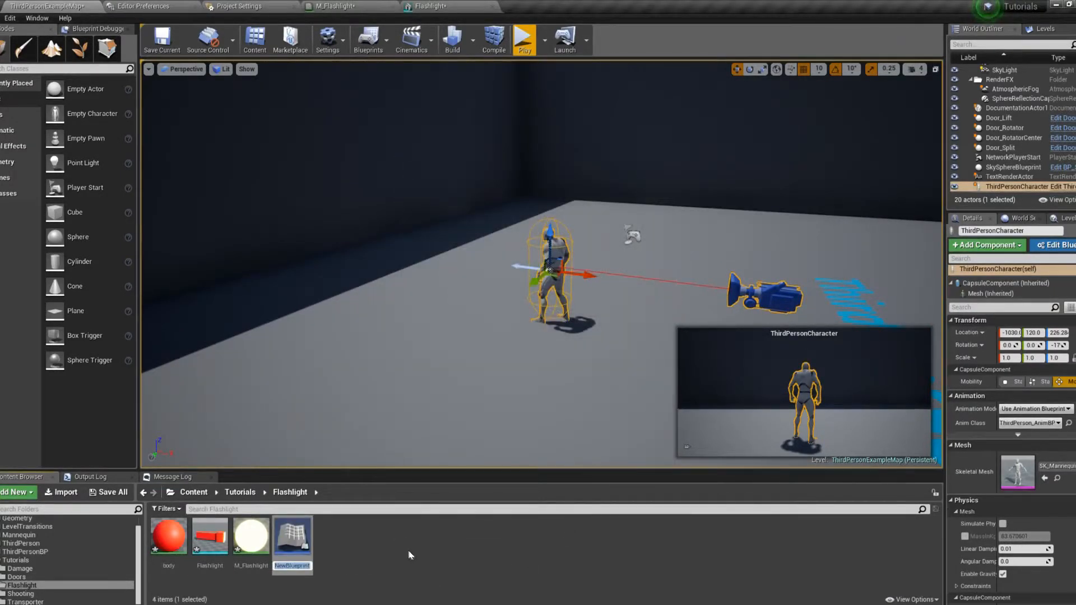
mouse_move(292, 537)
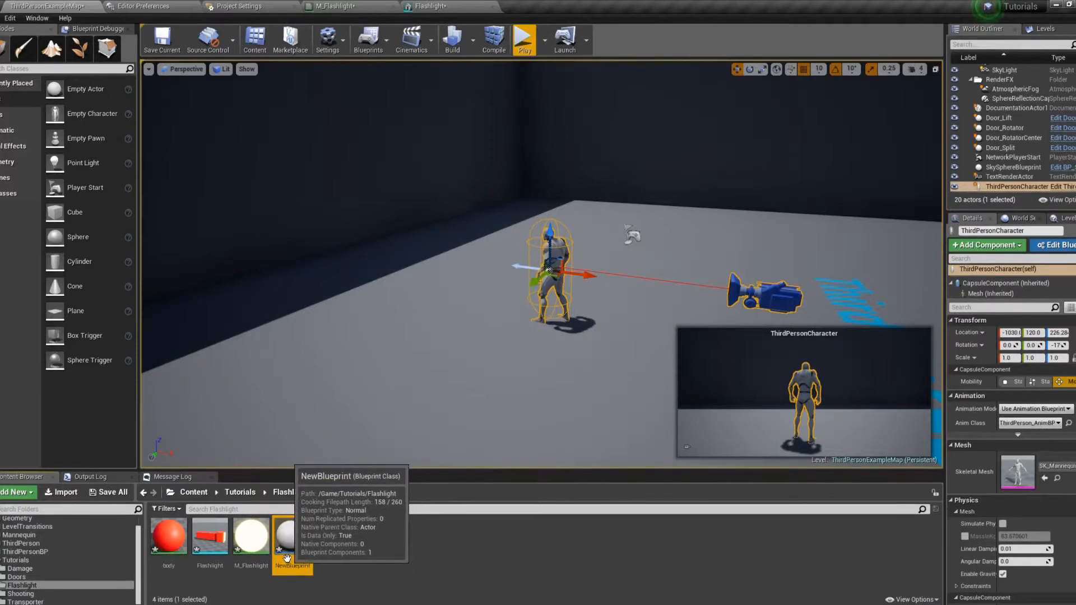
mouse_move(401, 562)
type("BP_Flashlight")
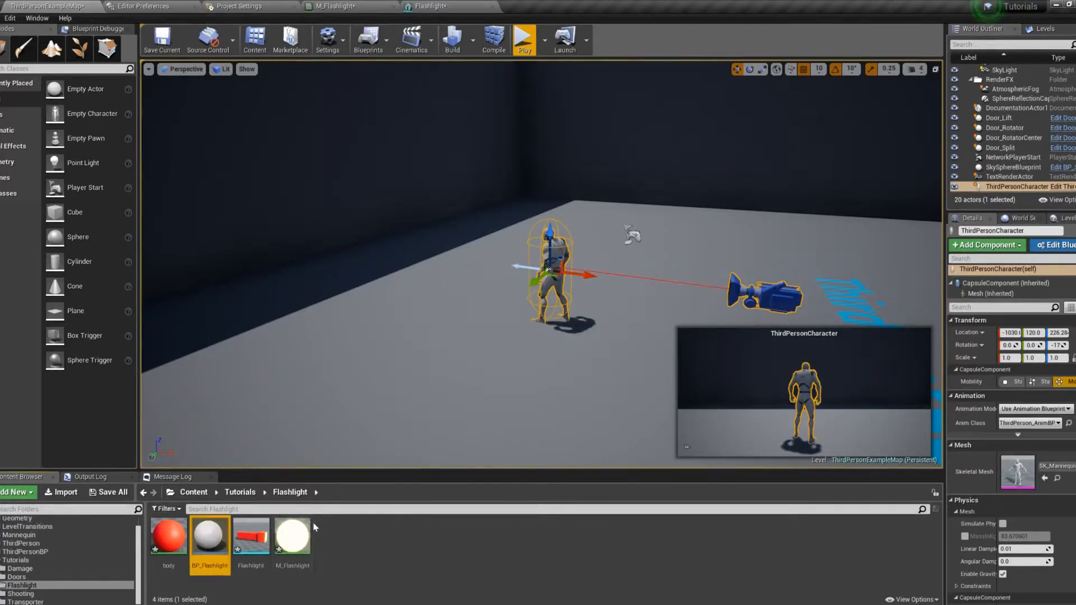
double_click(209, 538)
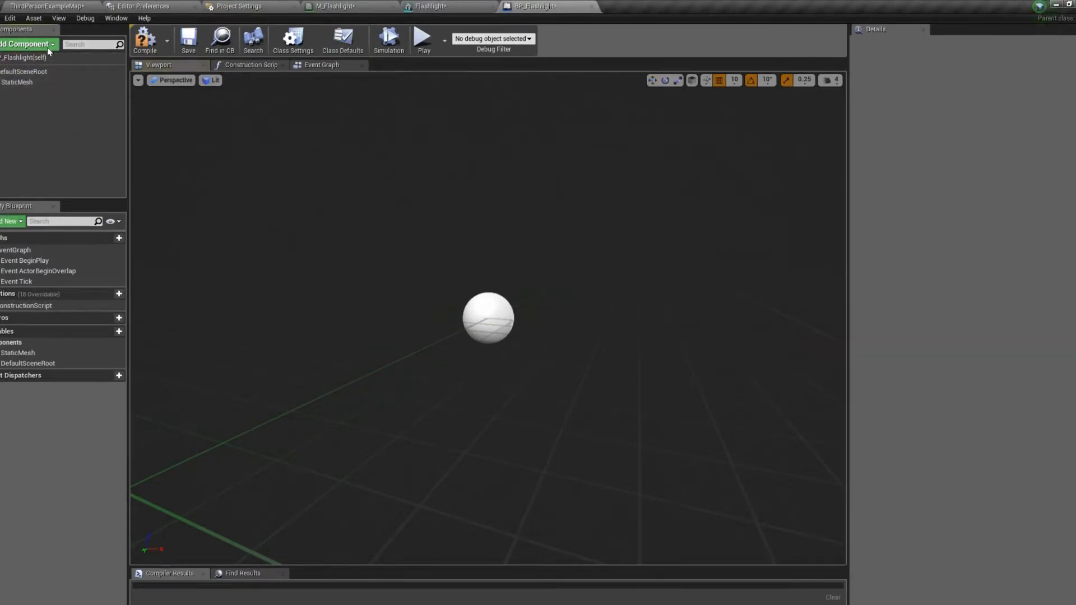
Add a Spot Light component and set the static mesh to Flashlight.
left_click(27, 43)
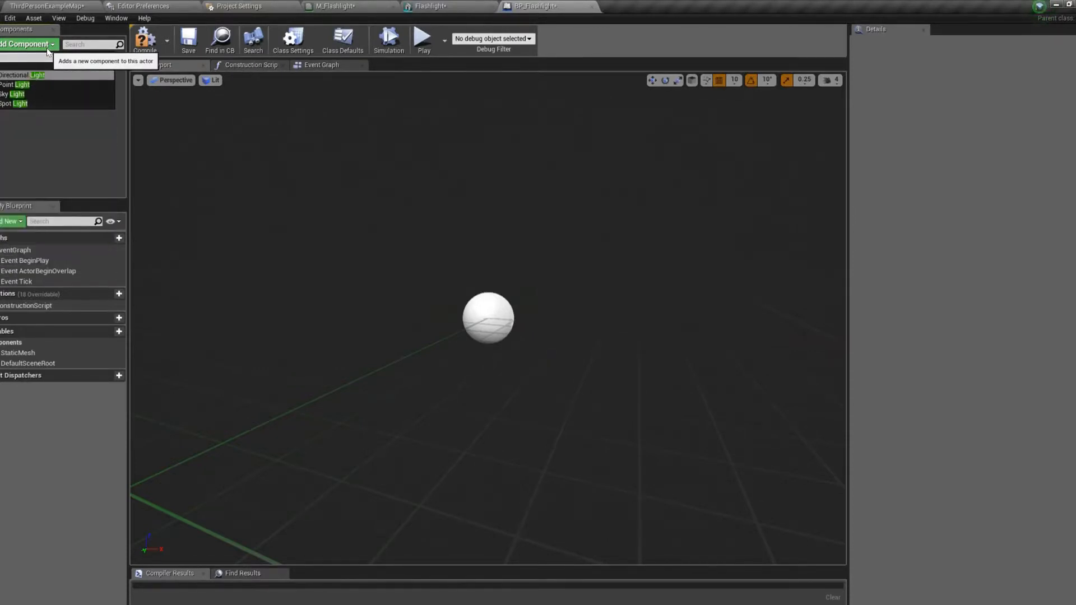
left_click(17, 92)
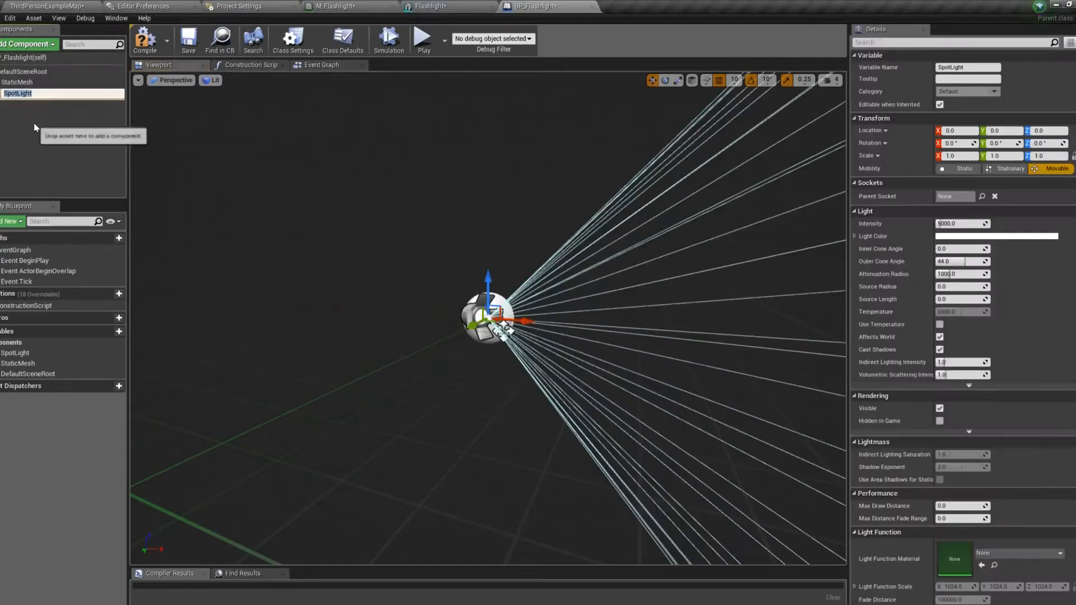
left_click(17, 82)
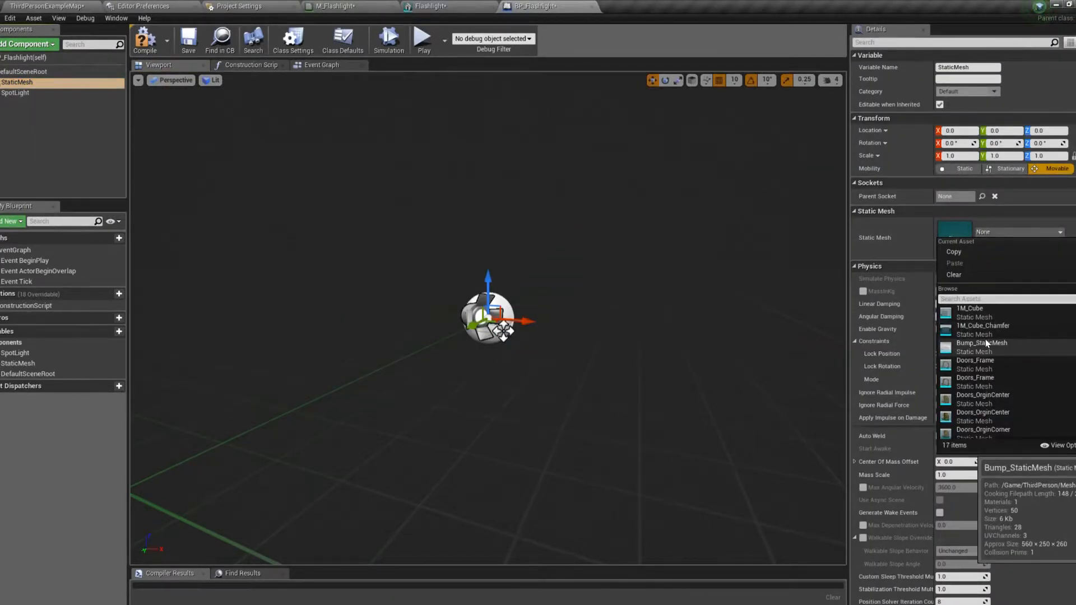
type("flash")
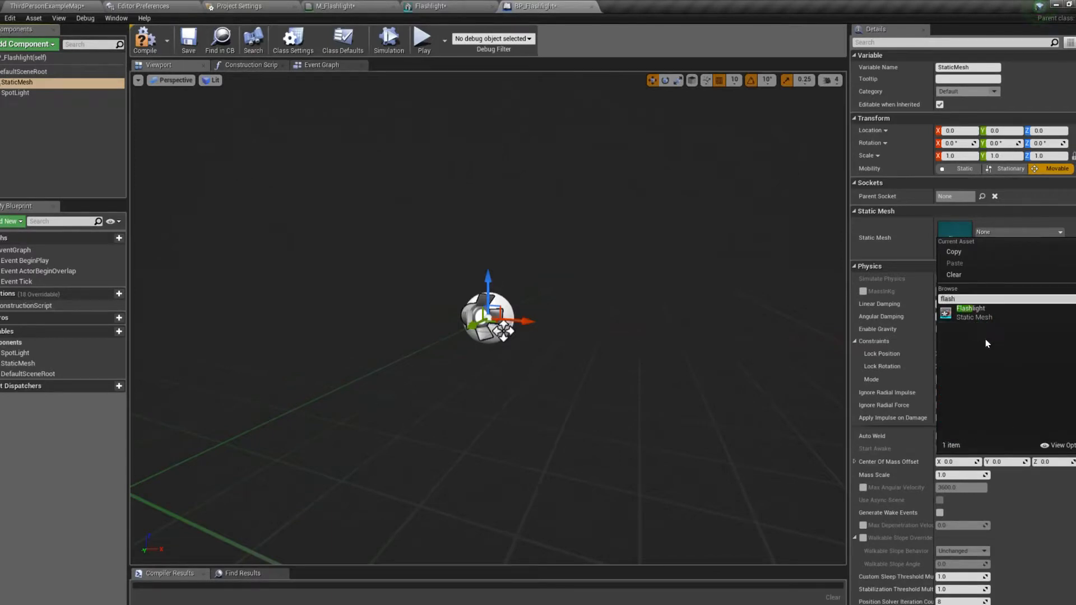
left_click(971, 311)
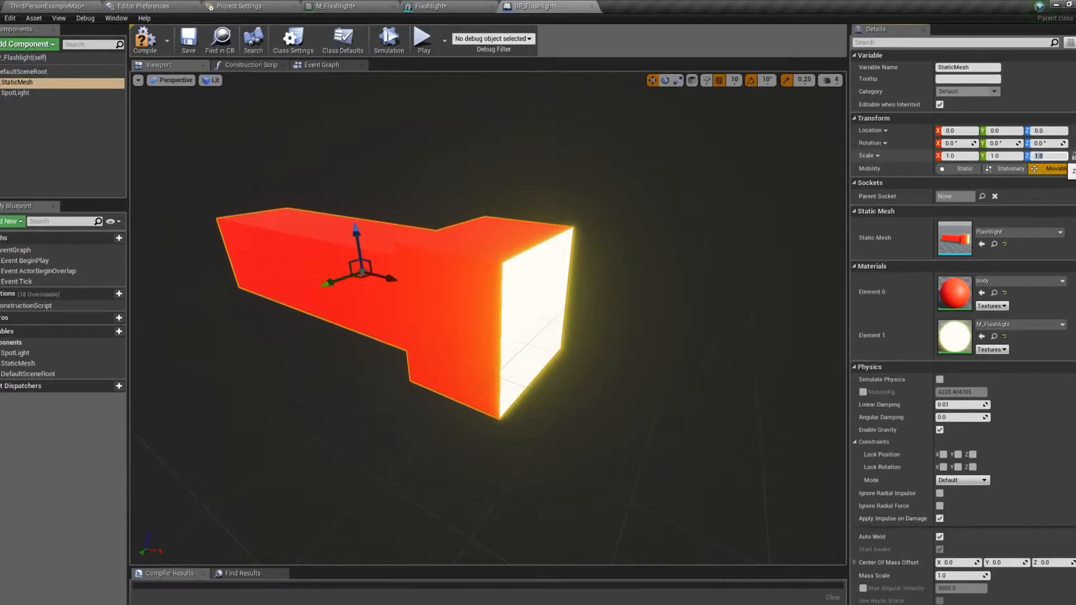
Scale the mesh to 0.2 and move the spot light forward to its front end.
type("0.2")
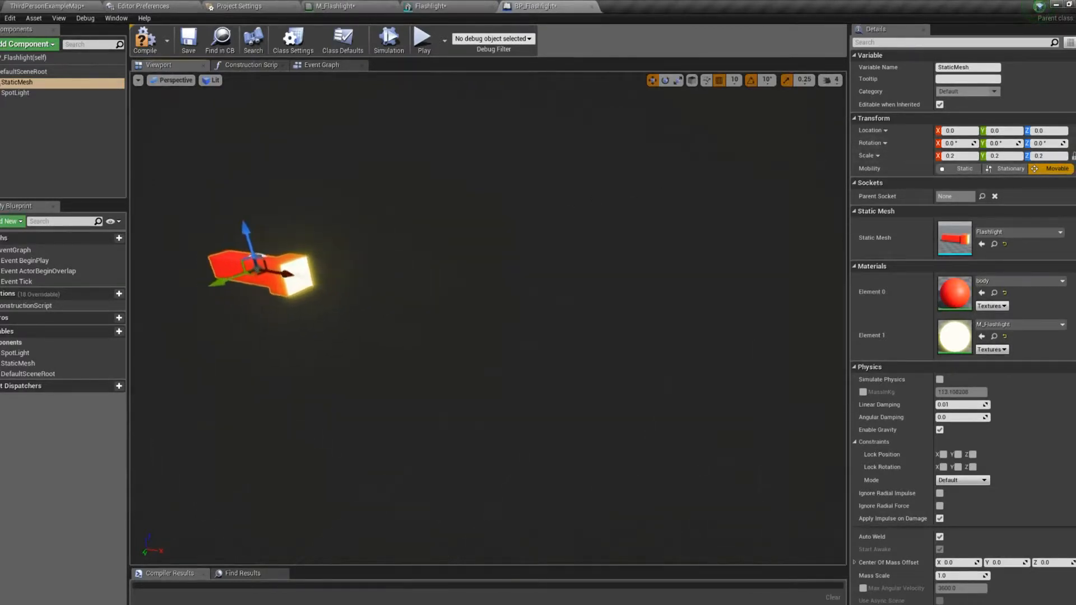
left_click(15, 92)
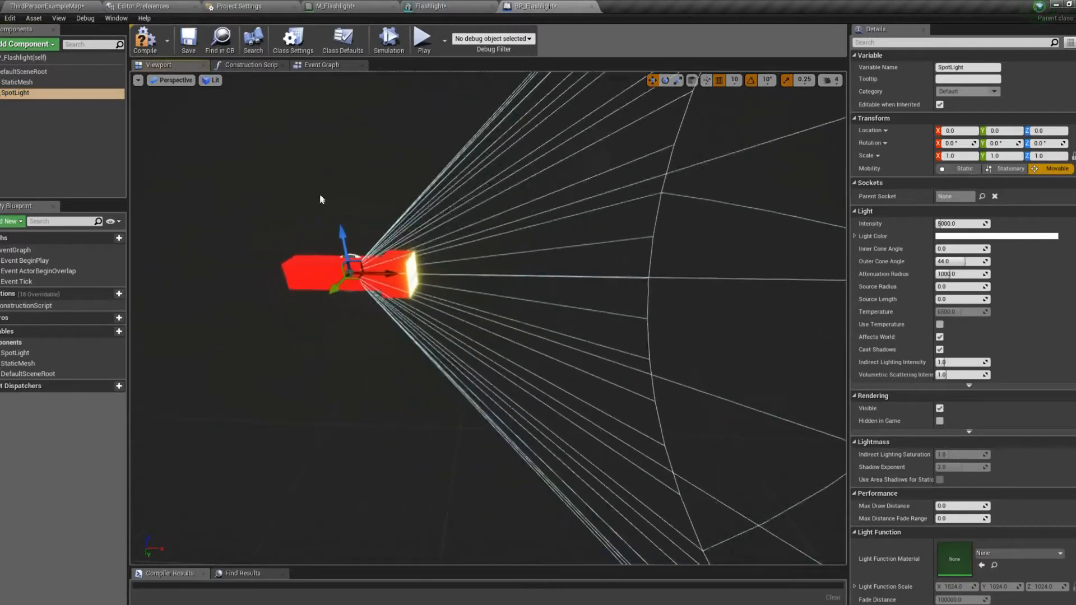
left_click_drag(384, 272, 432, 273)
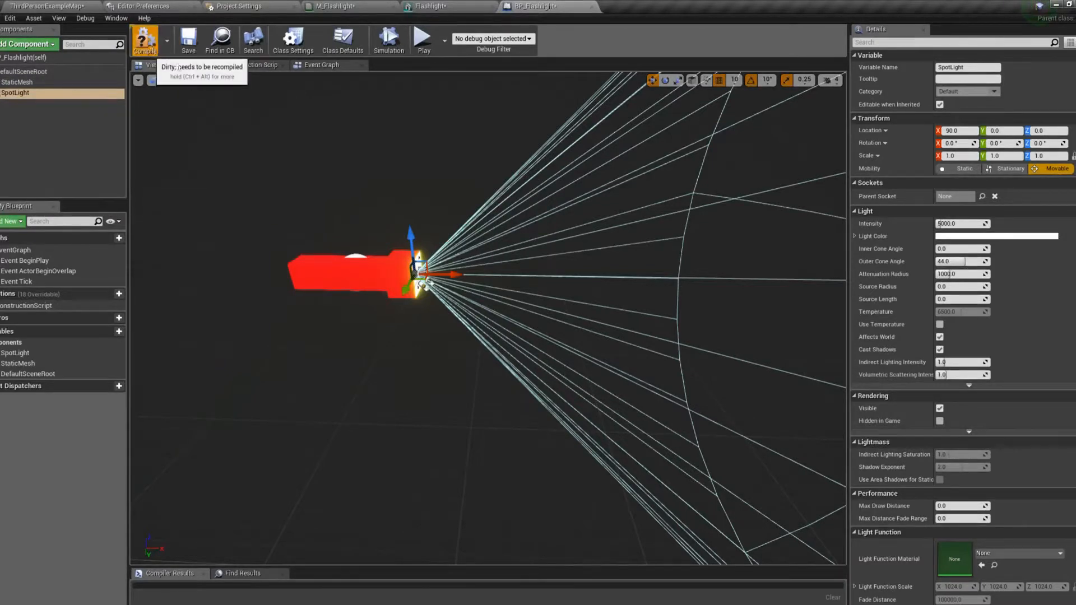
Add a FlipFlop after Q Pressed, and a Set Visibility node targeting the Spot Light.
left_click(321, 64)
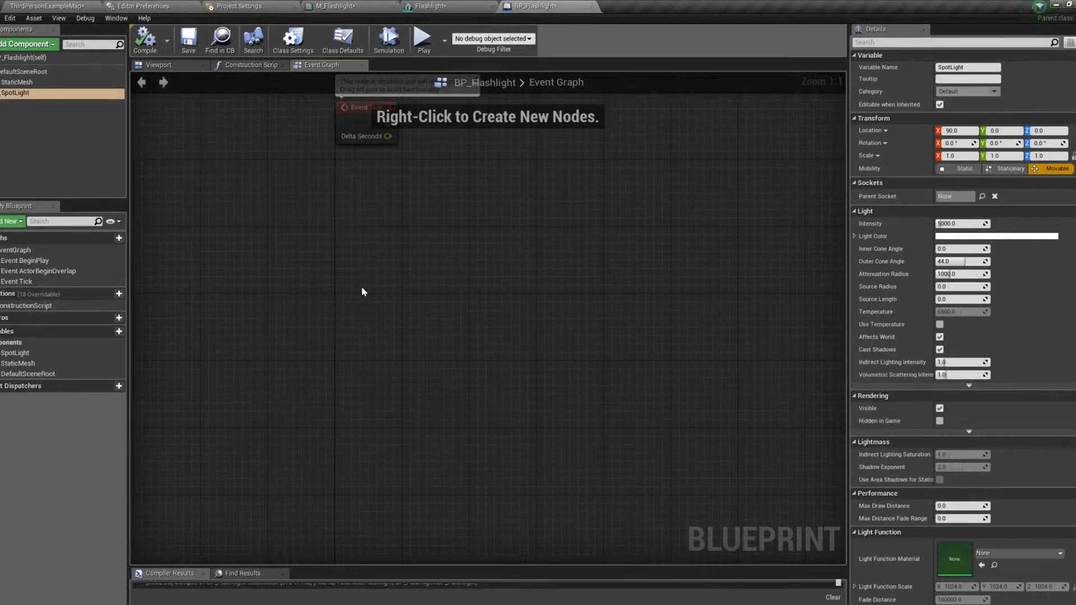
right_click(363, 291)
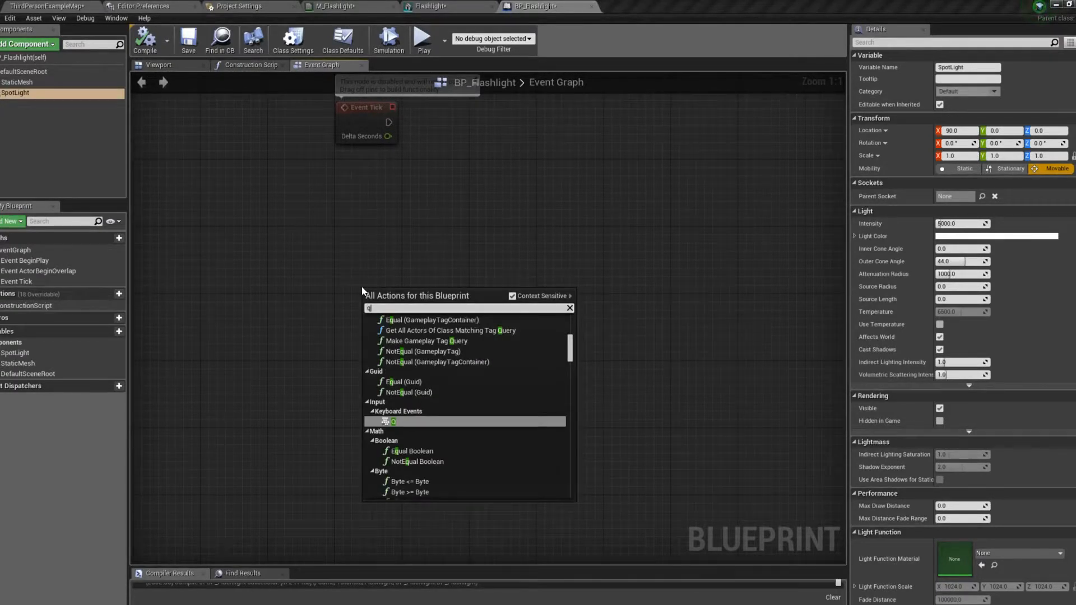
left_click(394, 421)
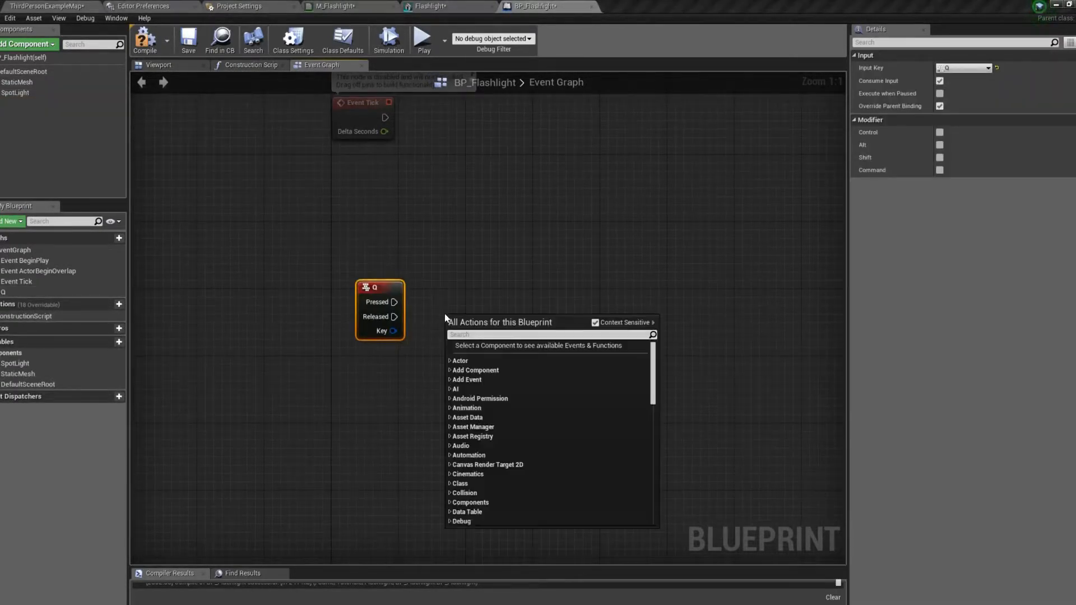
type("flip")
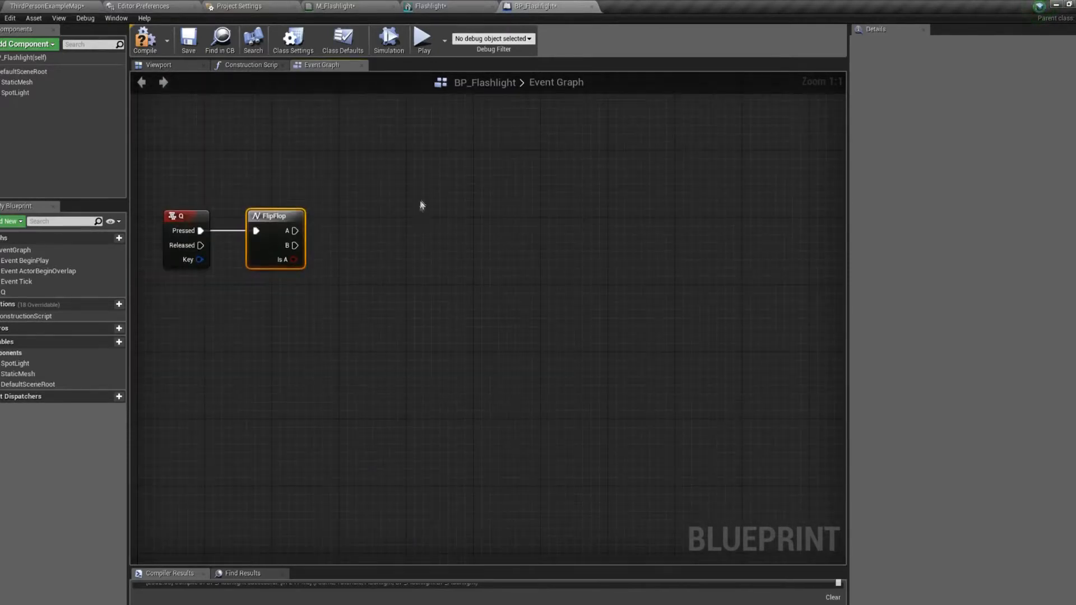
mouse_move(422, 237)
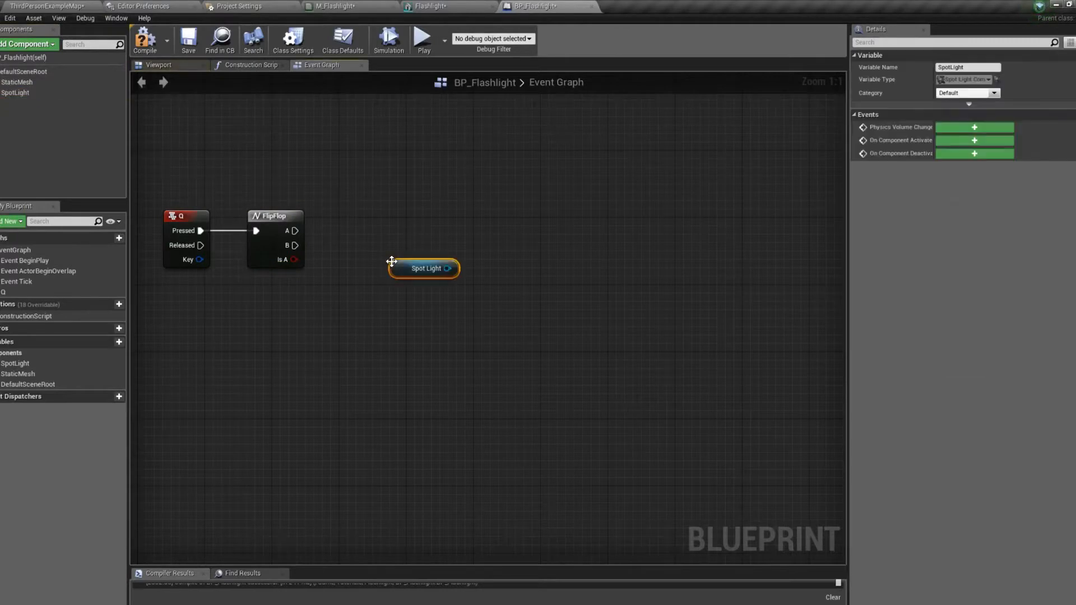
left_click_drag(424, 267, 407, 302)
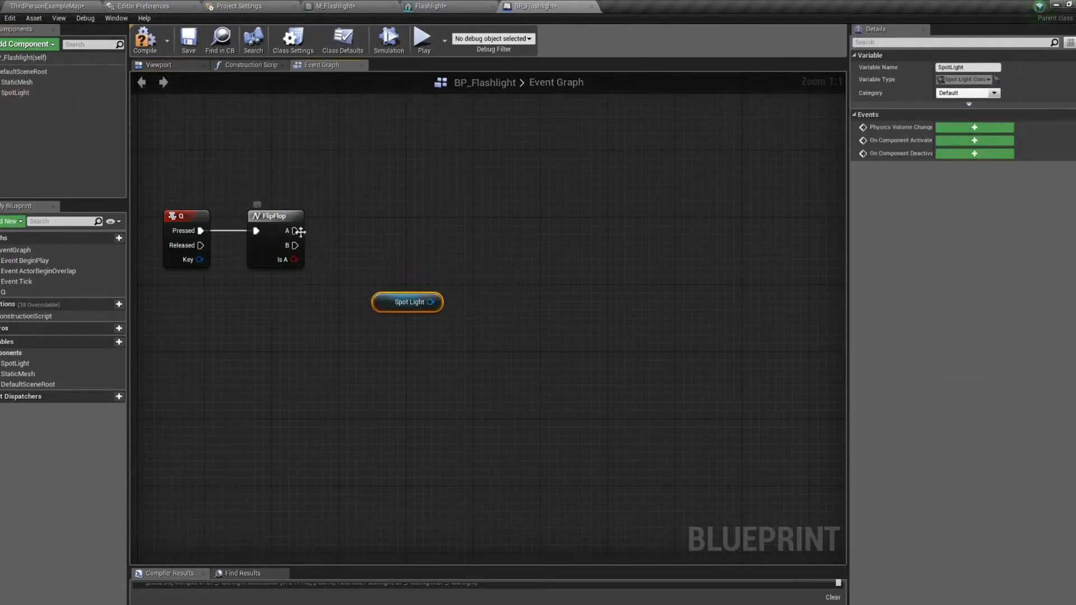
mouse_move(408, 302)
type("set v")
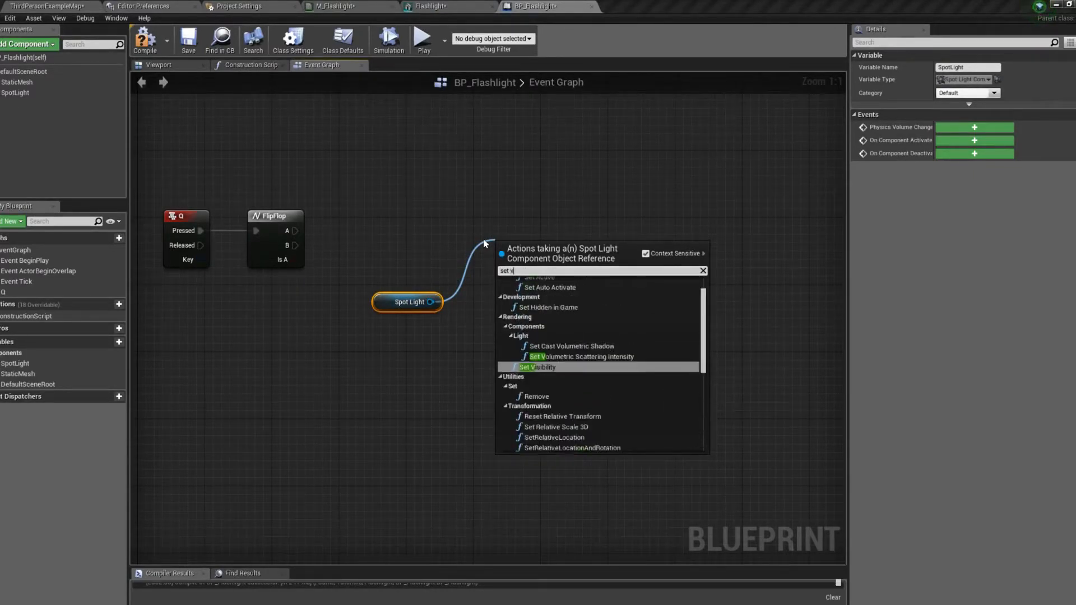
left_click(535, 367)
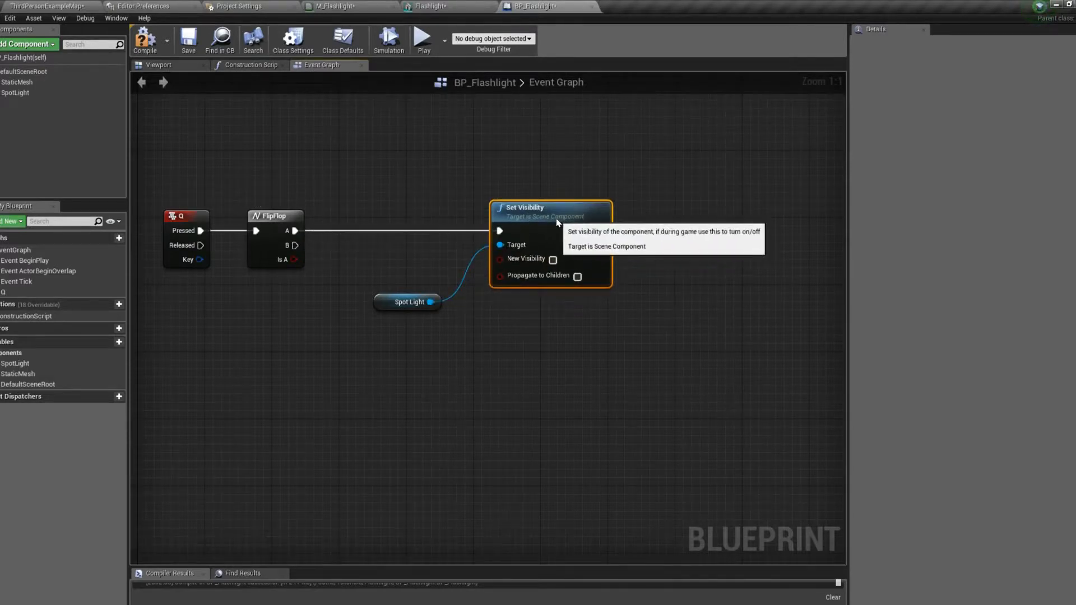
Add a Static Mesh getter with a Set Scalar Parameter Value on Materials for 'LightON'.
left_click(433, 248)
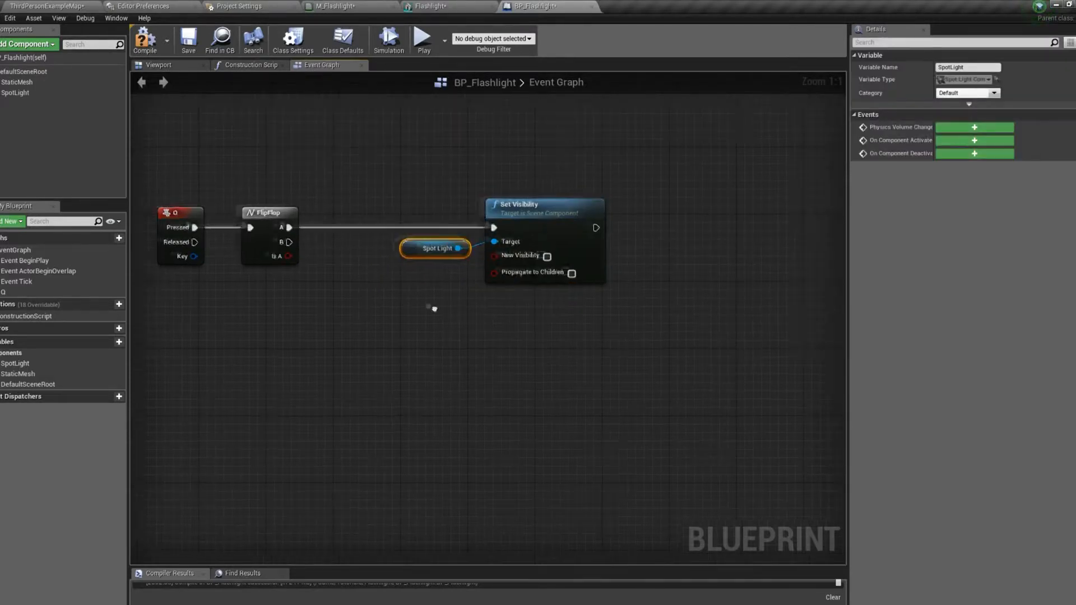
left_click(16, 81)
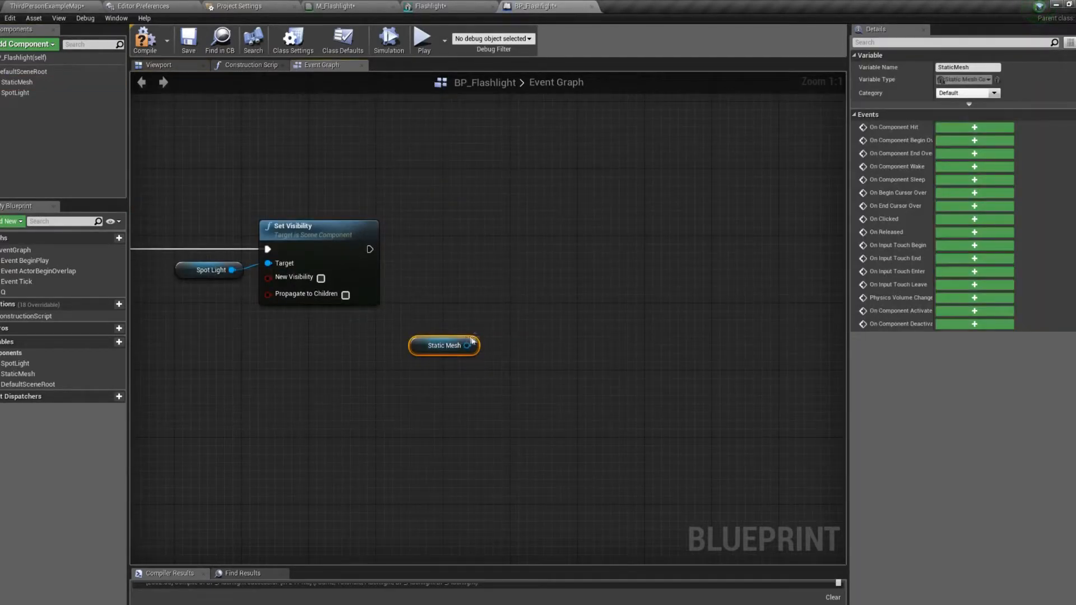
left_click_drag(473, 346, 511, 301)
type("set param")
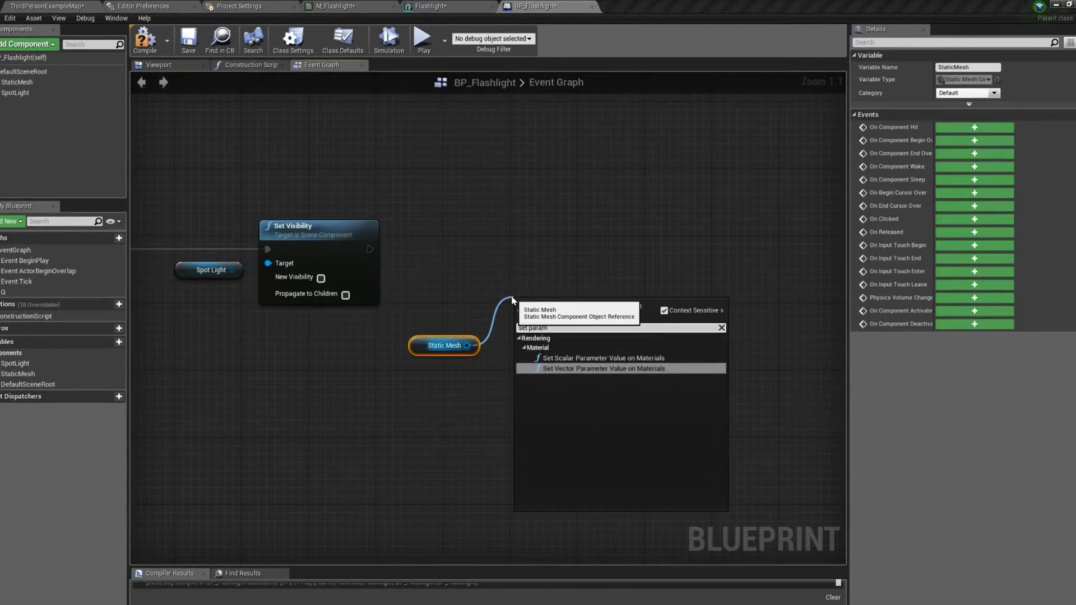
mouse_move(603, 357)
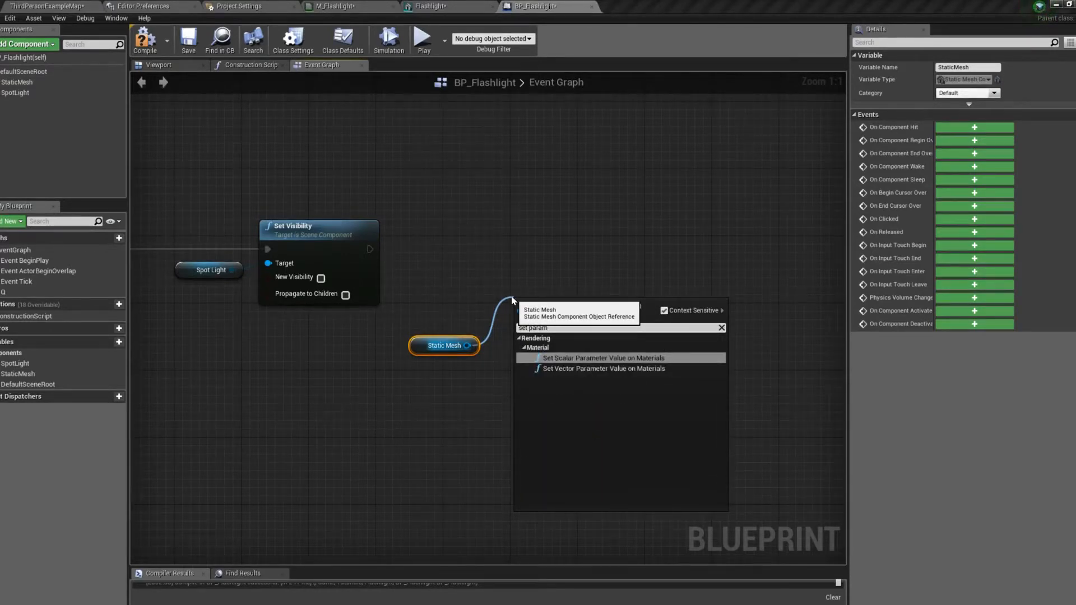
left_click(602, 357)
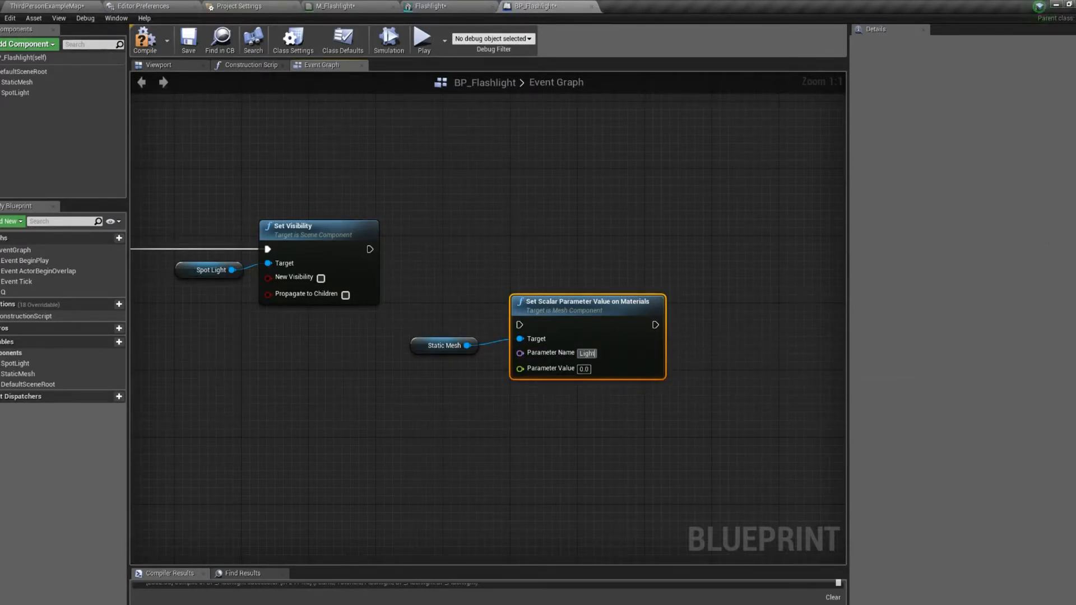
type("LightON?")
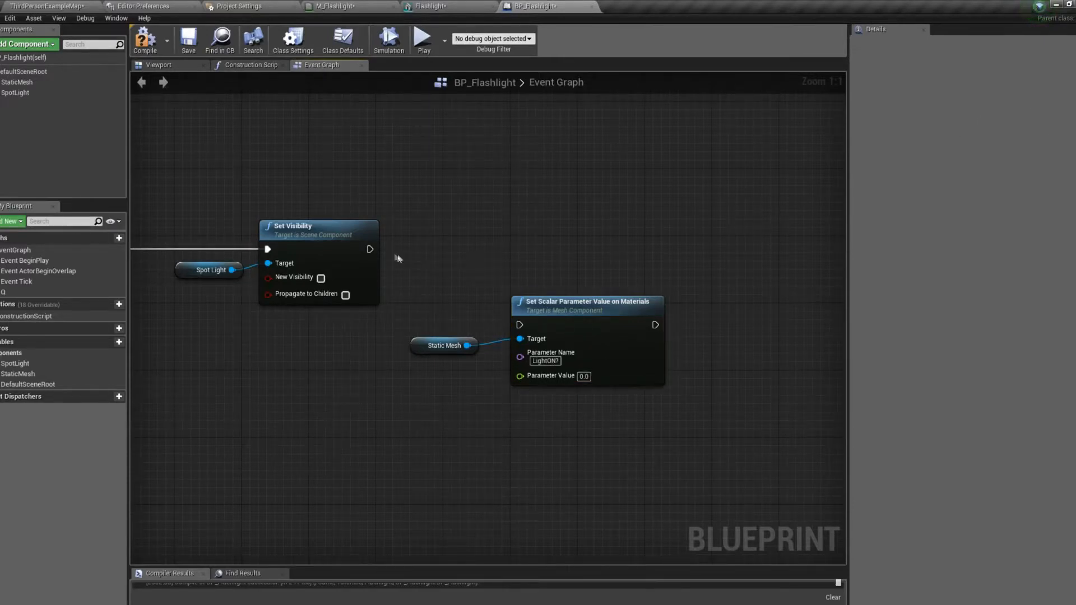
left_click_drag(369, 248, 520, 324)
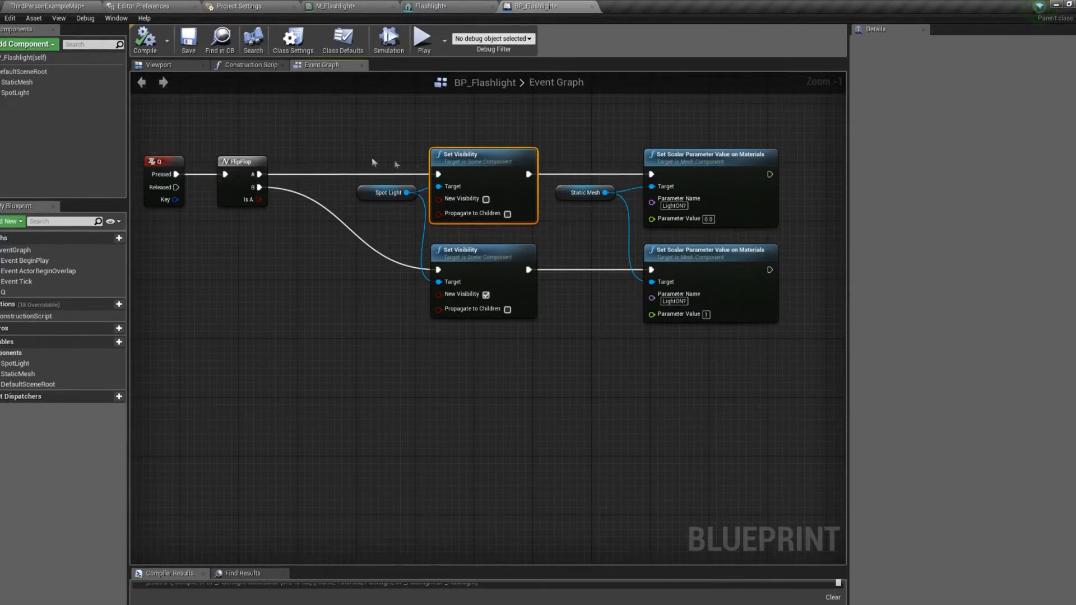
mouse_move(403, 187)
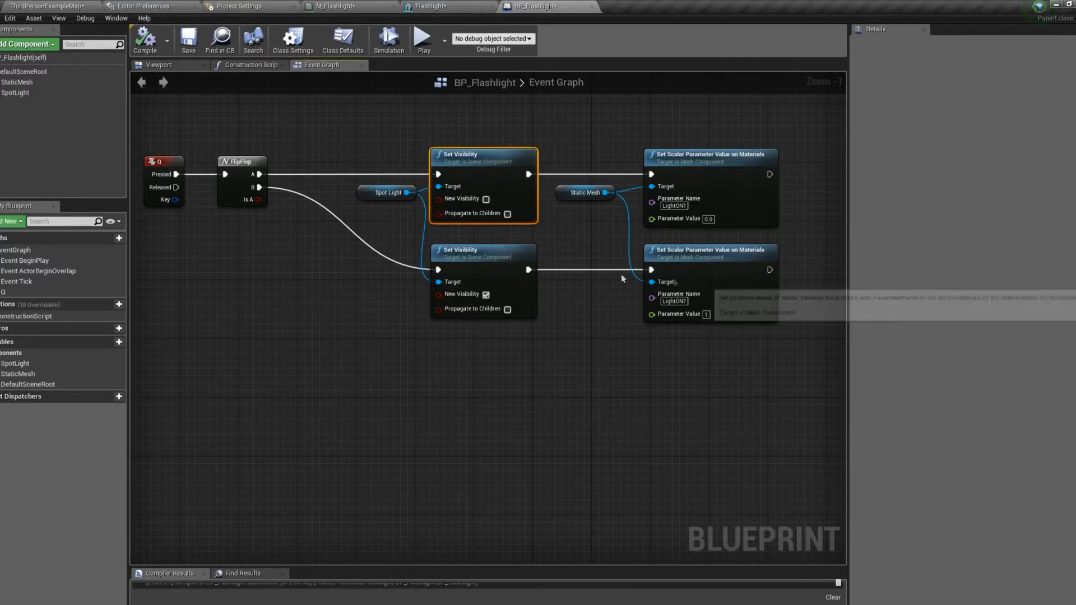
mouse_move(756, 348)
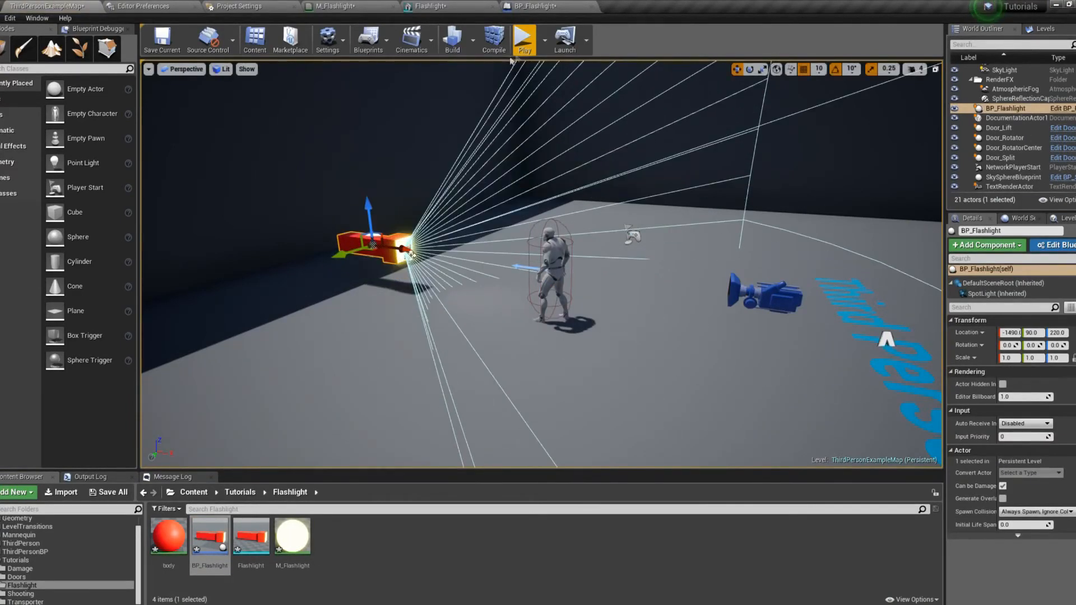
left_click(524, 39)
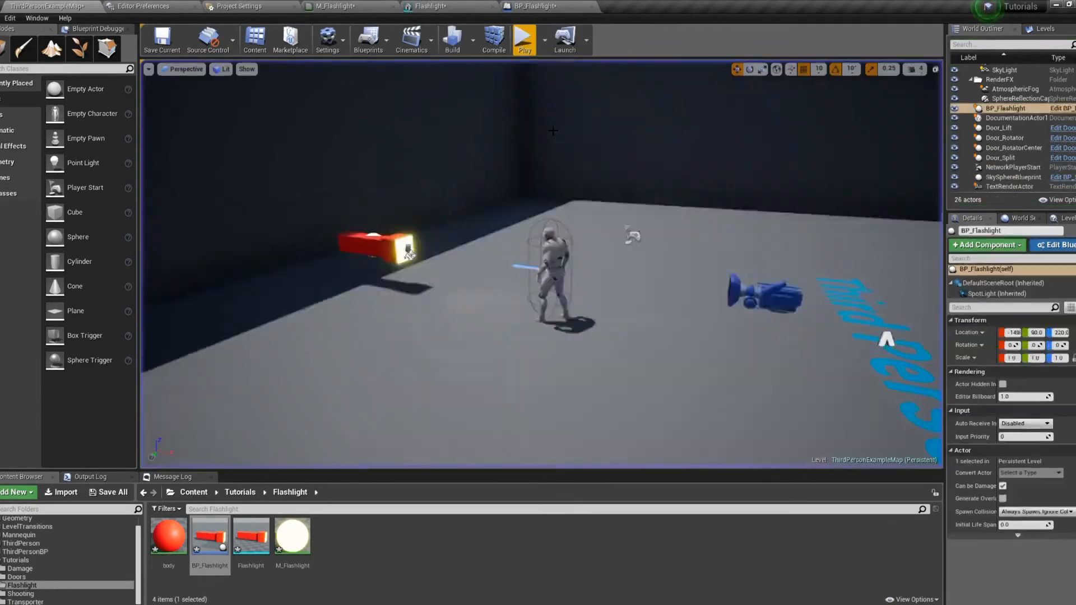
left_click(546, 6)
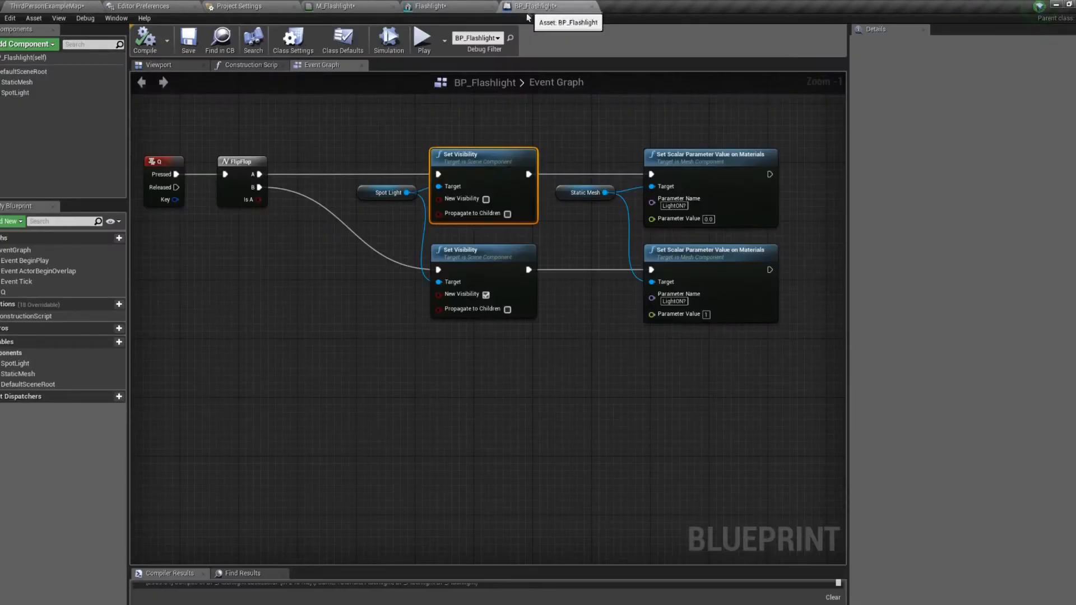
Set Auto Receive Input to Player 0 in BP_Flashlight's Class Defaults.
left_click(342, 40)
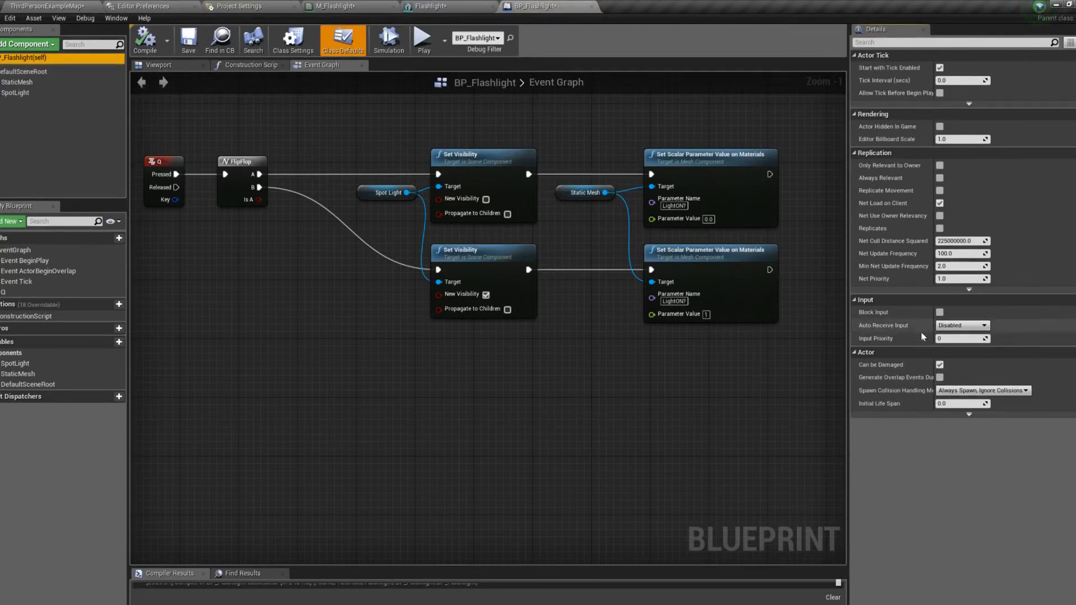
left_click(961, 324)
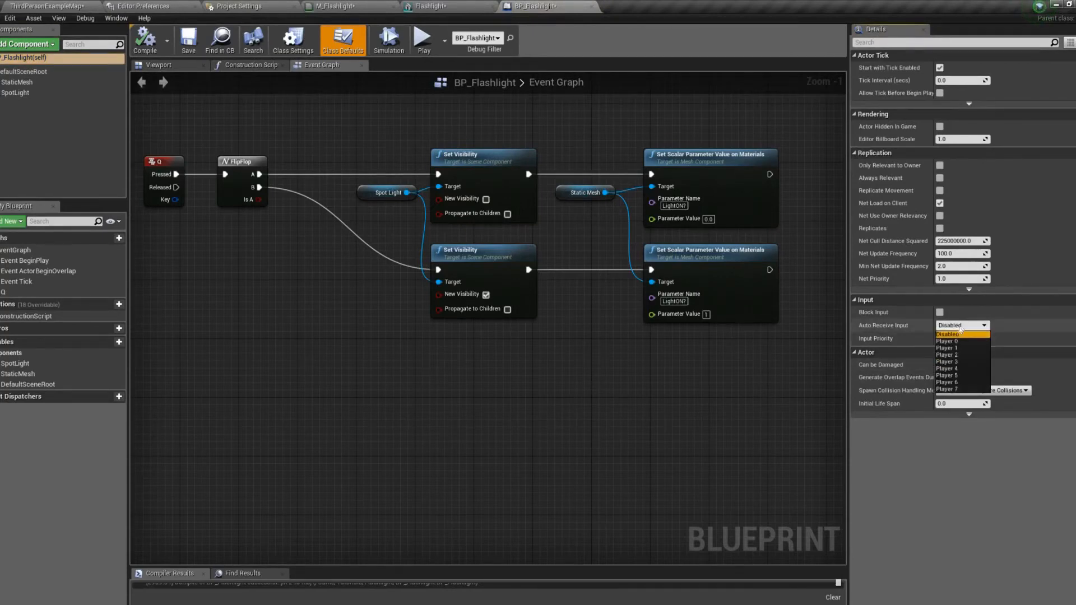
left_click(945, 340)
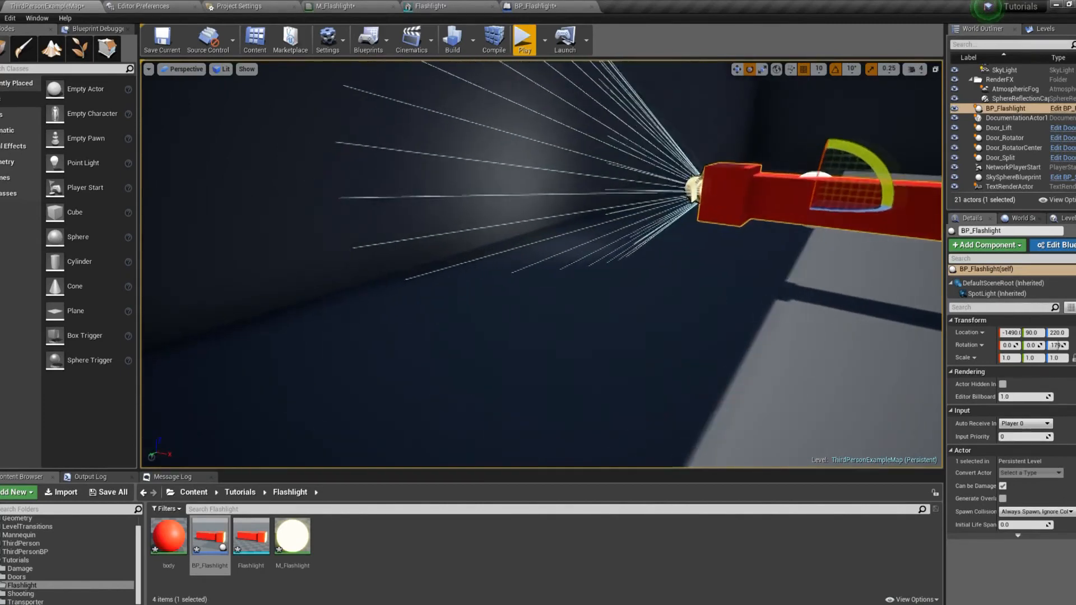
Start a Play session to try the flashlight with the character.
left_click(523, 39)
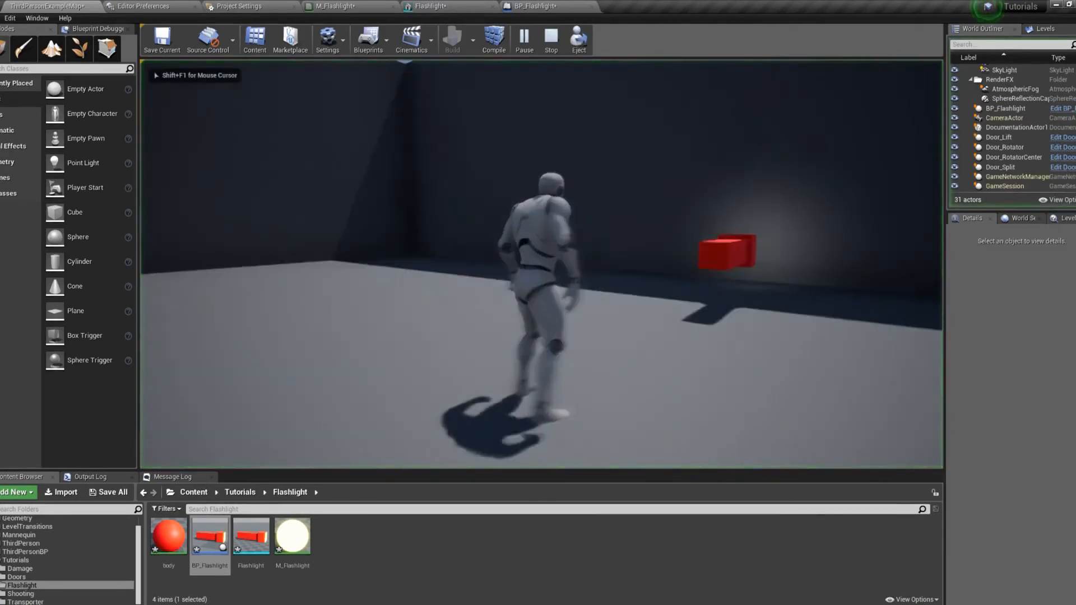